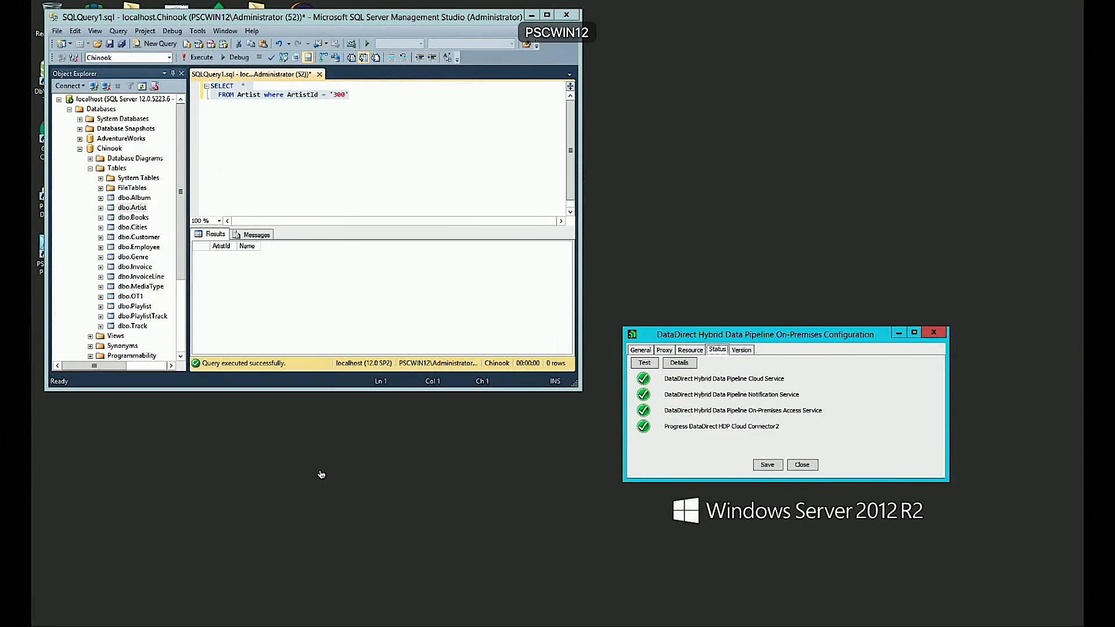
{"action": "mouse_move", "coordinate": [720, 407]}
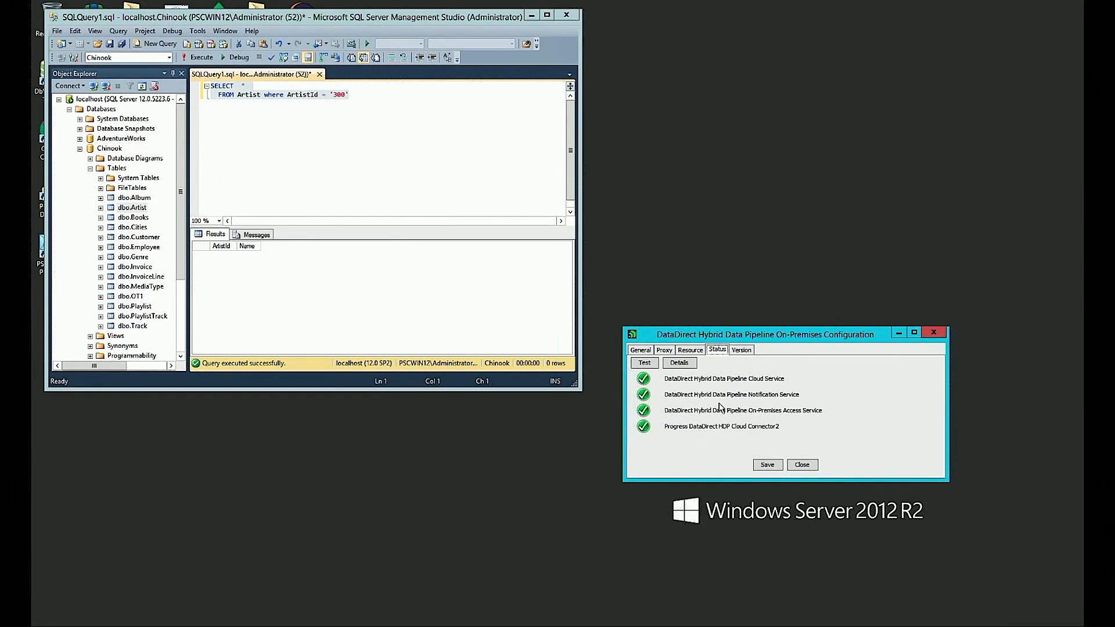
{"action": "mouse_move", "coordinate": [395, 33]}
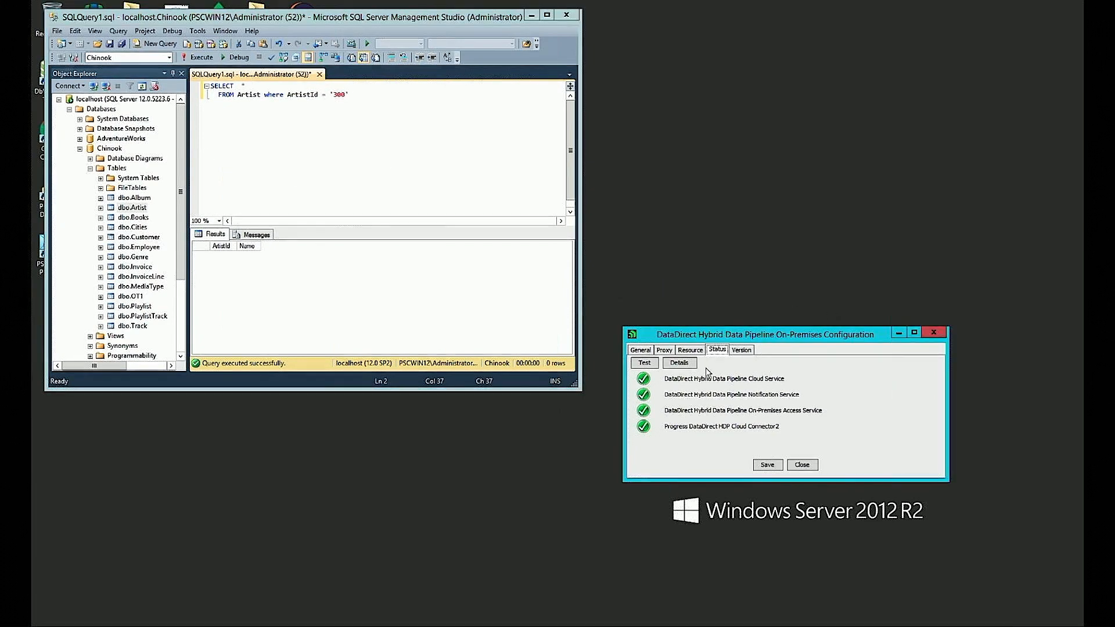
{"action": "mouse_move", "coordinate": [781, 391]}
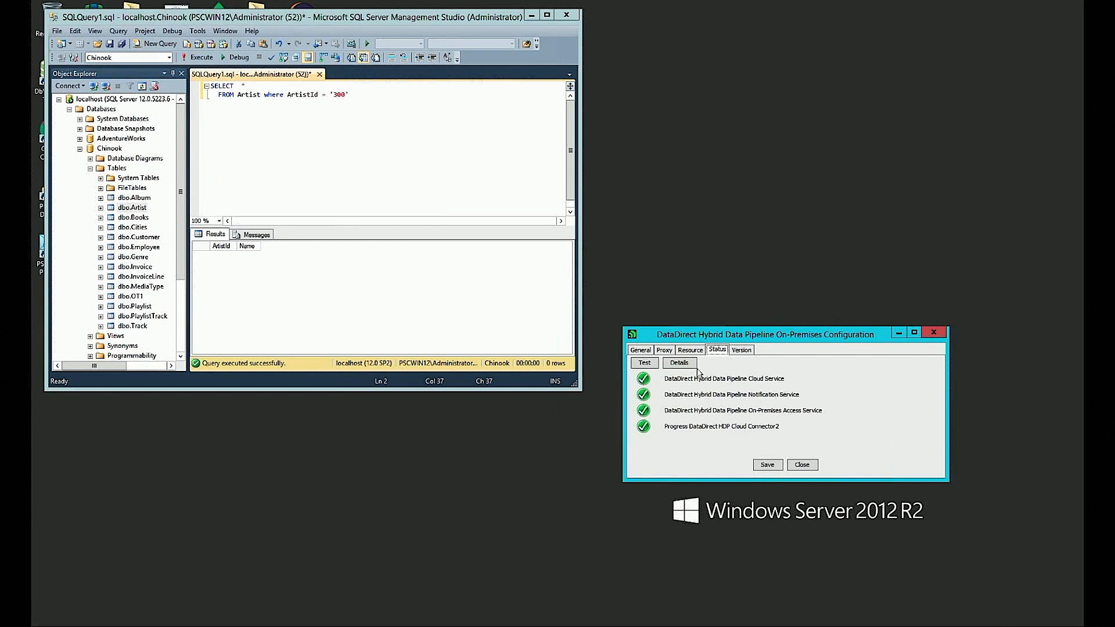
{"action": "mouse_move", "coordinate": [739, 375]}
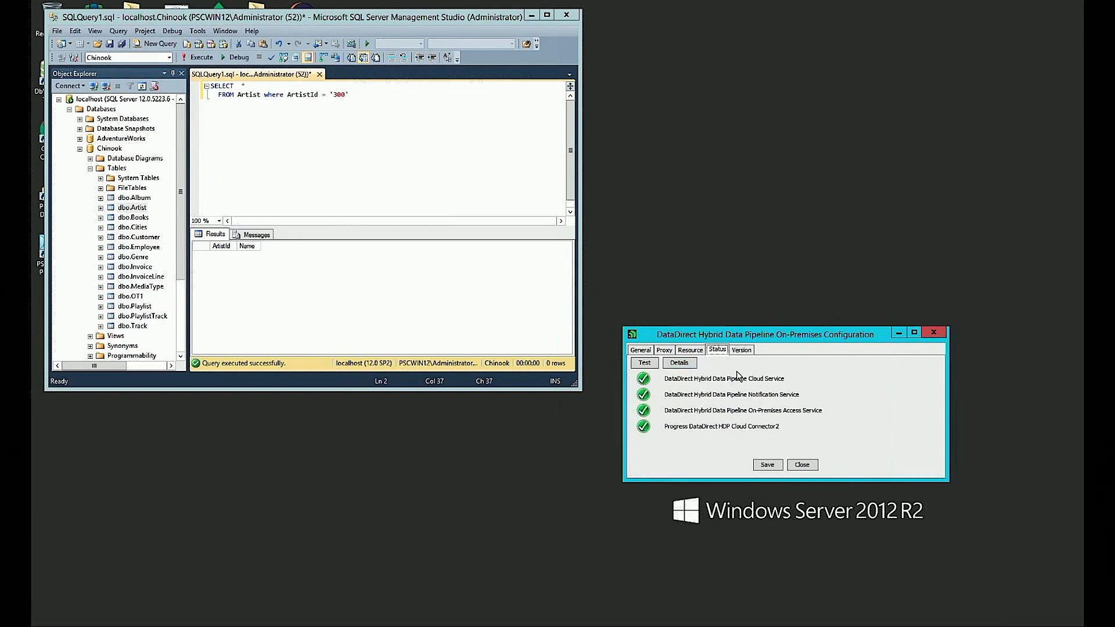
- Sign in to the Hybrid Data Pipeline web console as user demo
{"action": "left_click", "coordinate": [643, 362]}
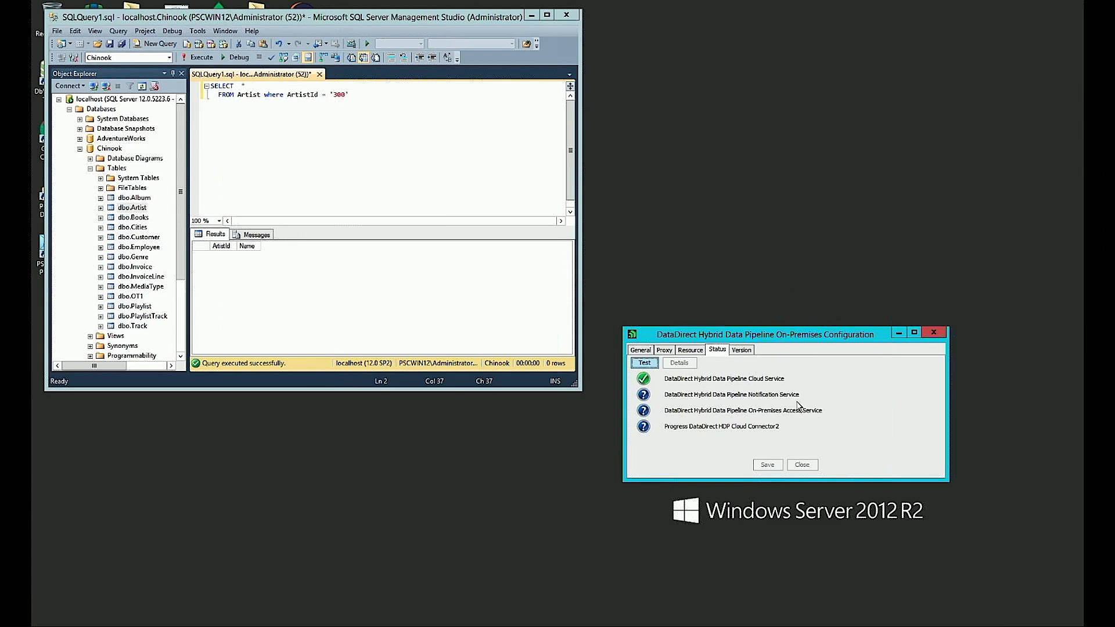
{"action": "left_click", "coordinate": [643, 362]}
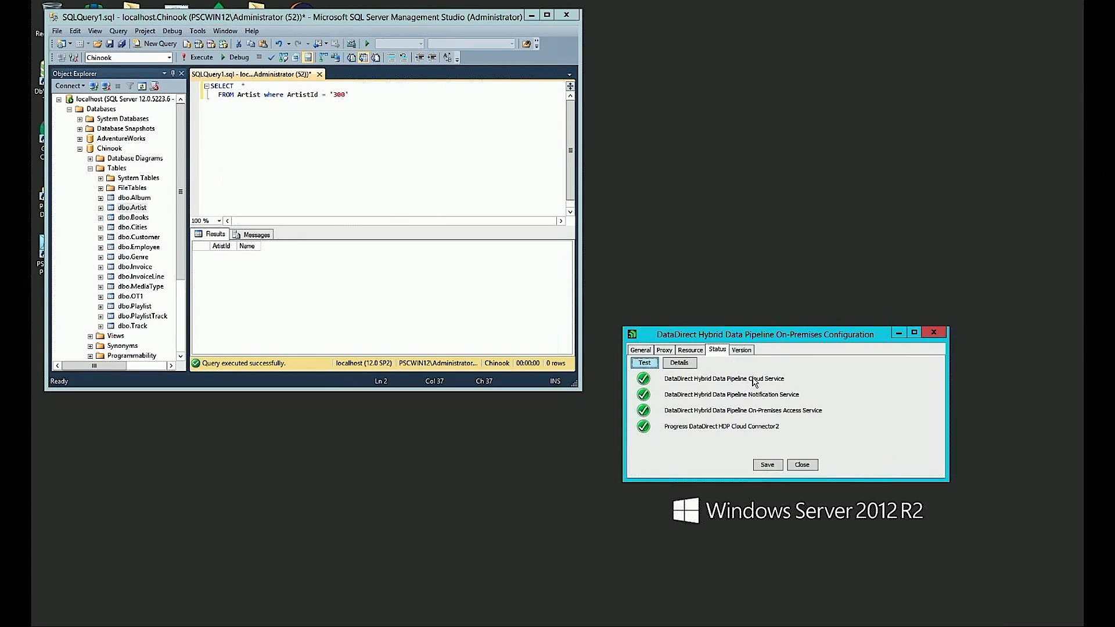
{"action": "mouse_move", "coordinate": [713, 384]}
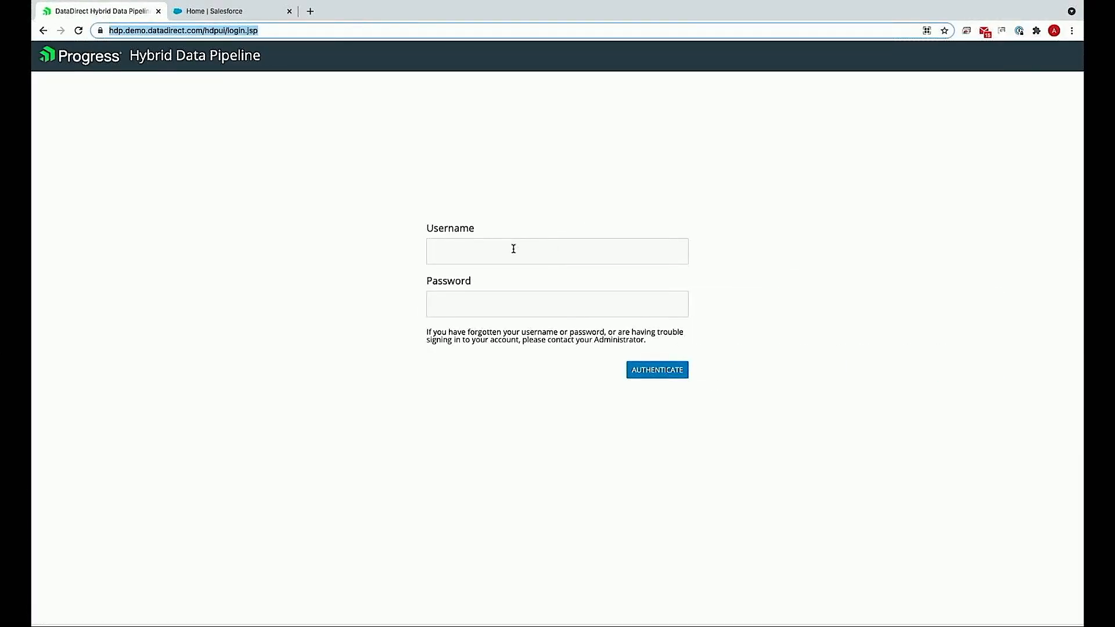
{"action": "type", "text": "demo"}
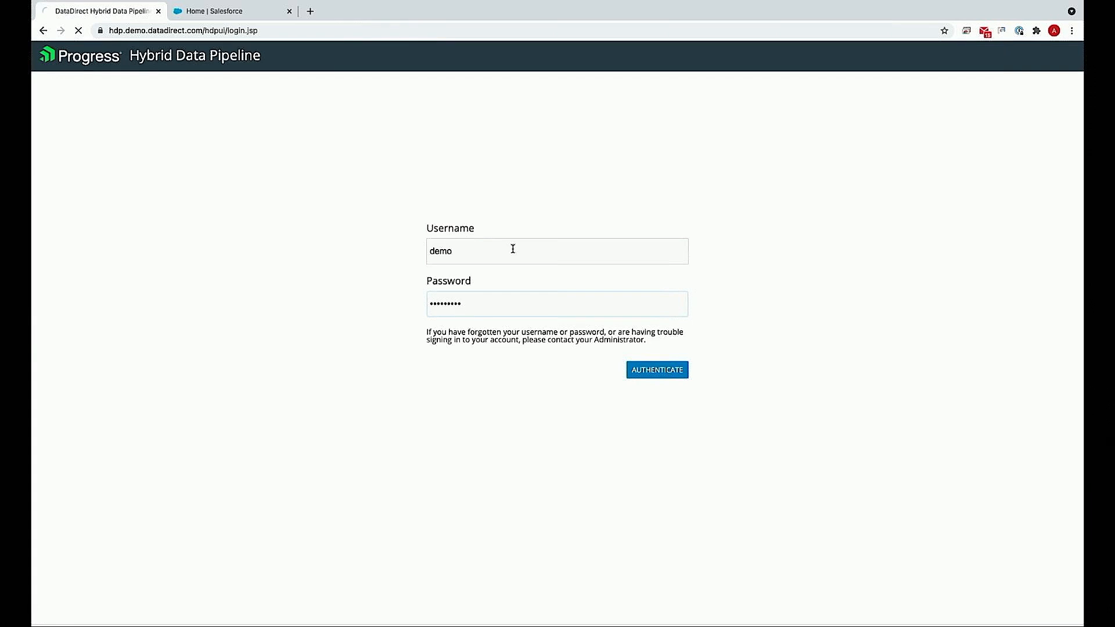
{"action": "left_click", "coordinate": [655, 370]}
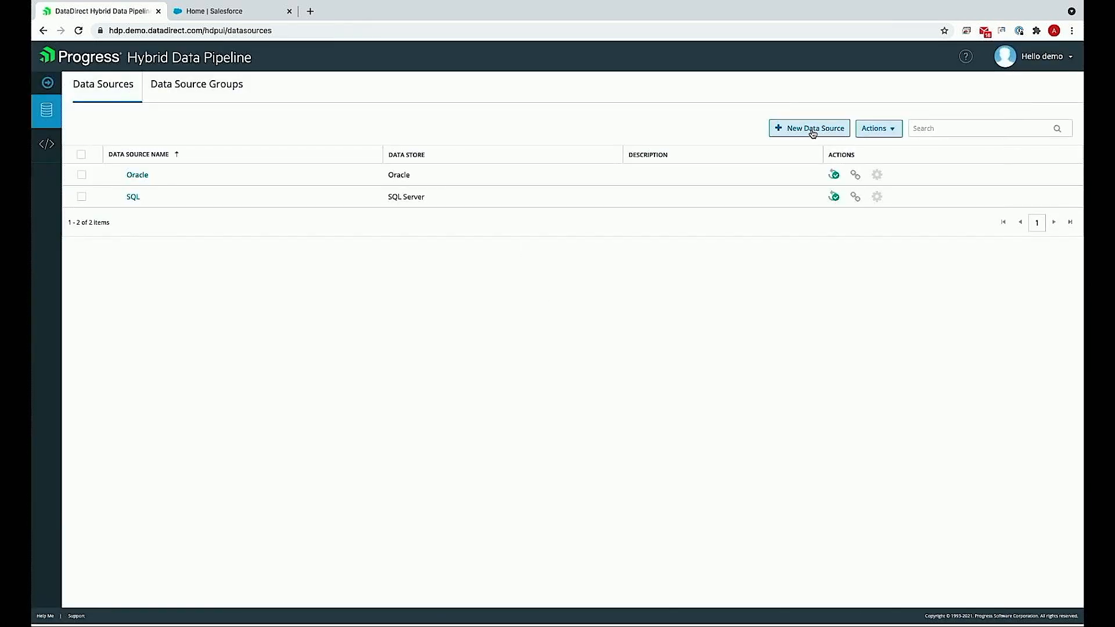
- Start a new data source and choose the SQL Server data store
{"action": "left_click", "coordinate": [808, 128]}
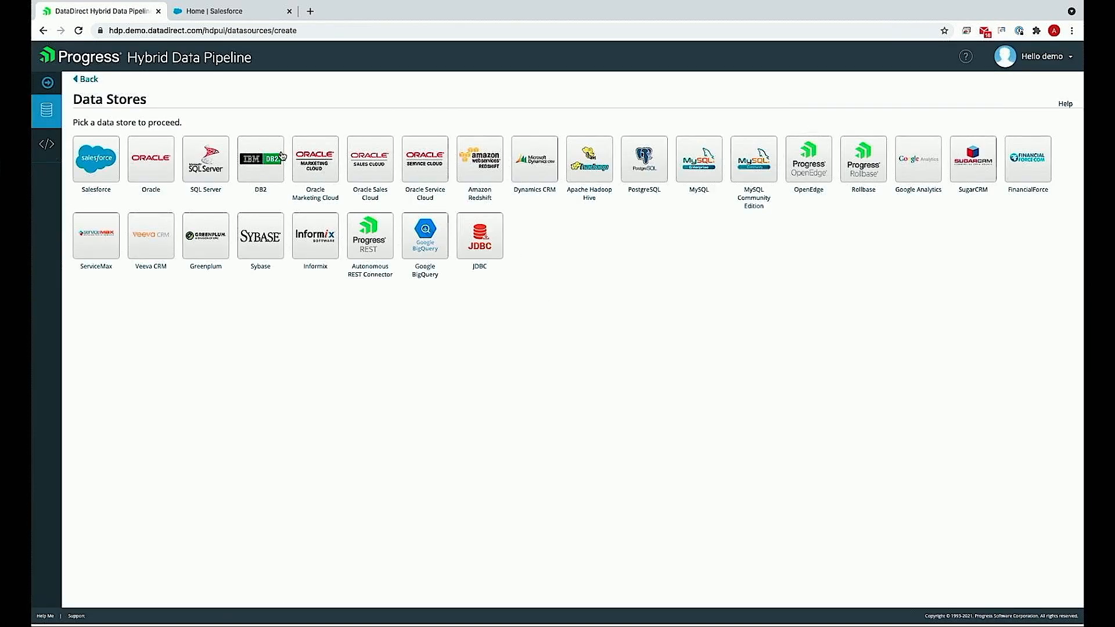
{"action": "left_click", "coordinate": [204, 159]}
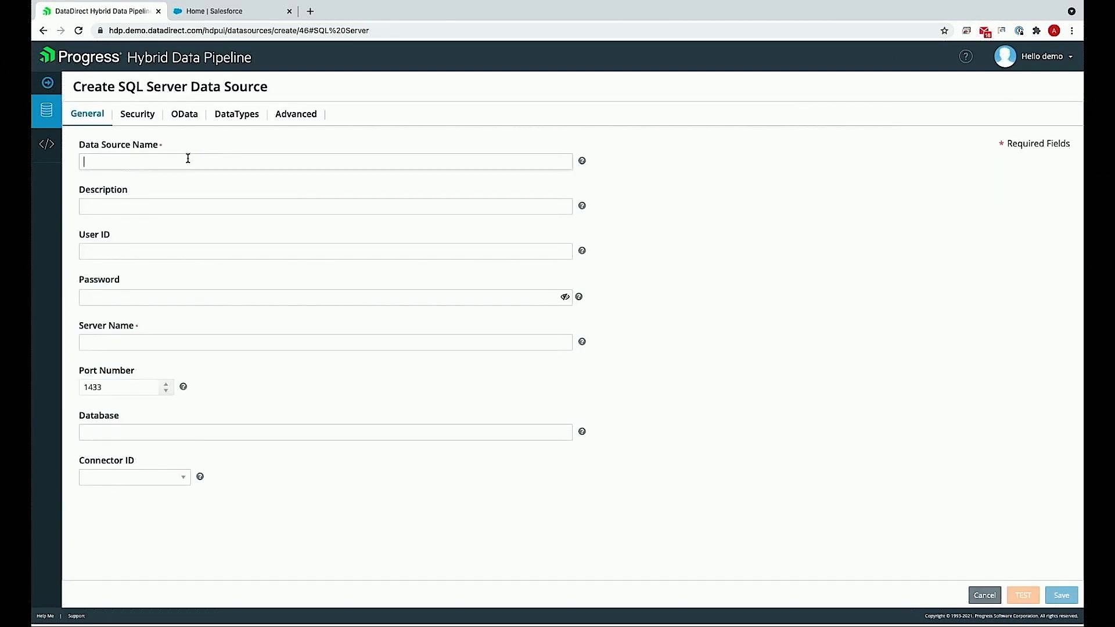
- Name the data source demo with user sa, server PSCWIN12 and database chinook
{"action": "type", "text": "demo"}
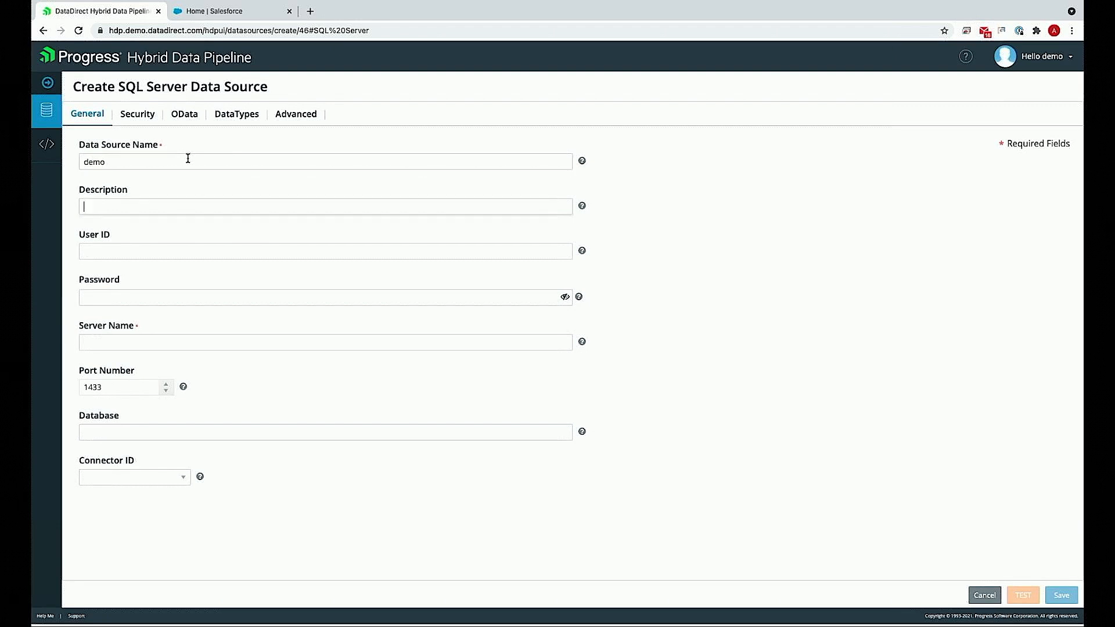
{"action": "type", "text": "sa"}
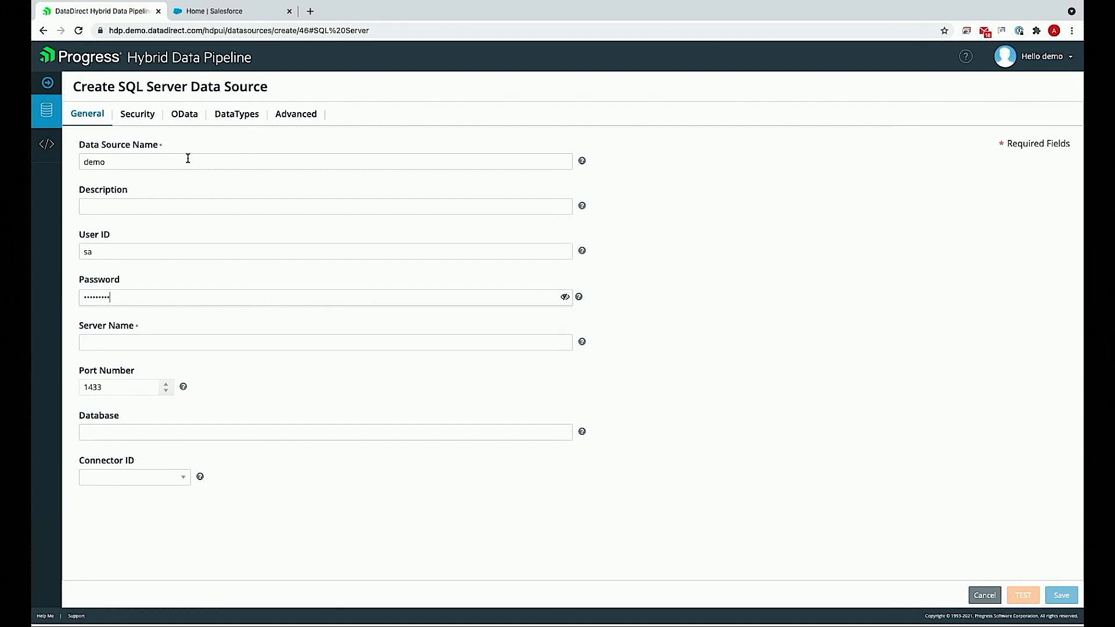
{"action": "type", "text": "PSCW"}
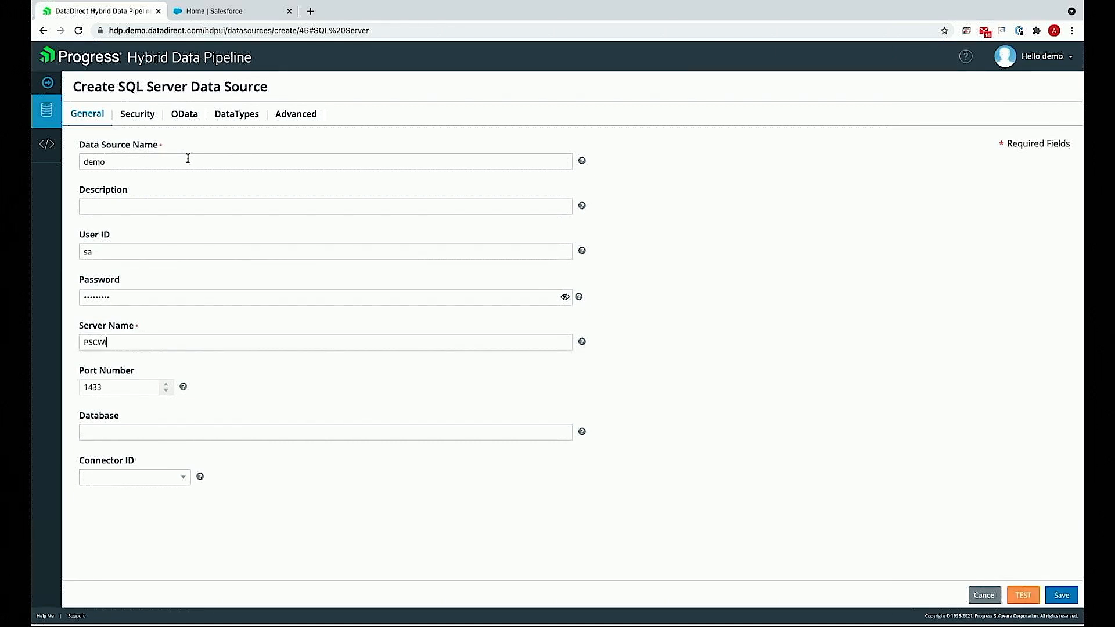
{"action": "type", "text": "IN12"}
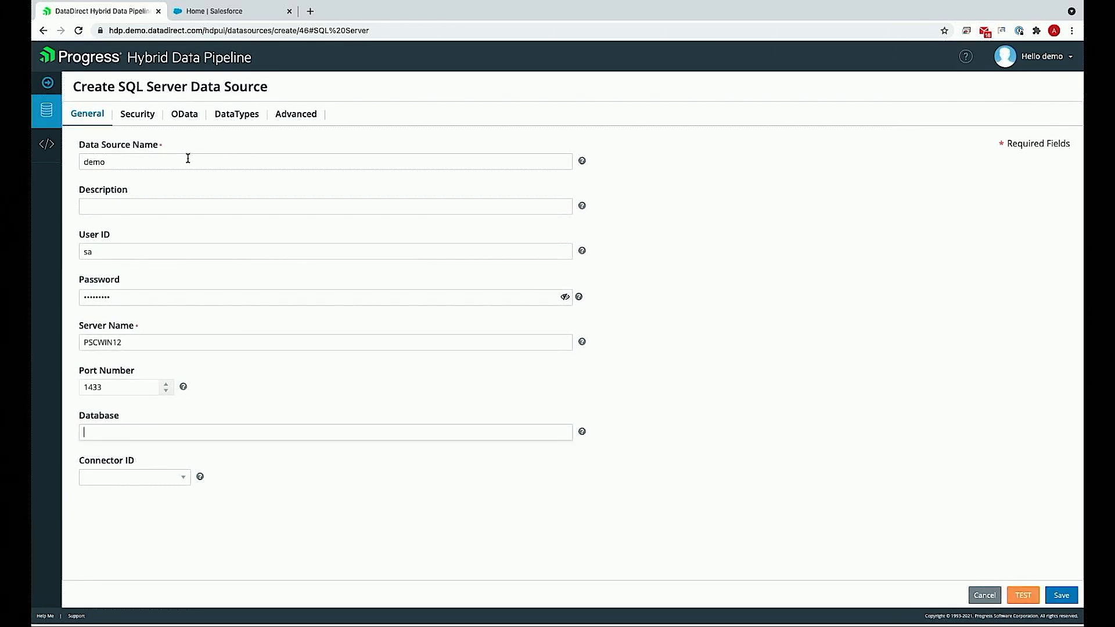
{"action": "type", "text": "chin"}
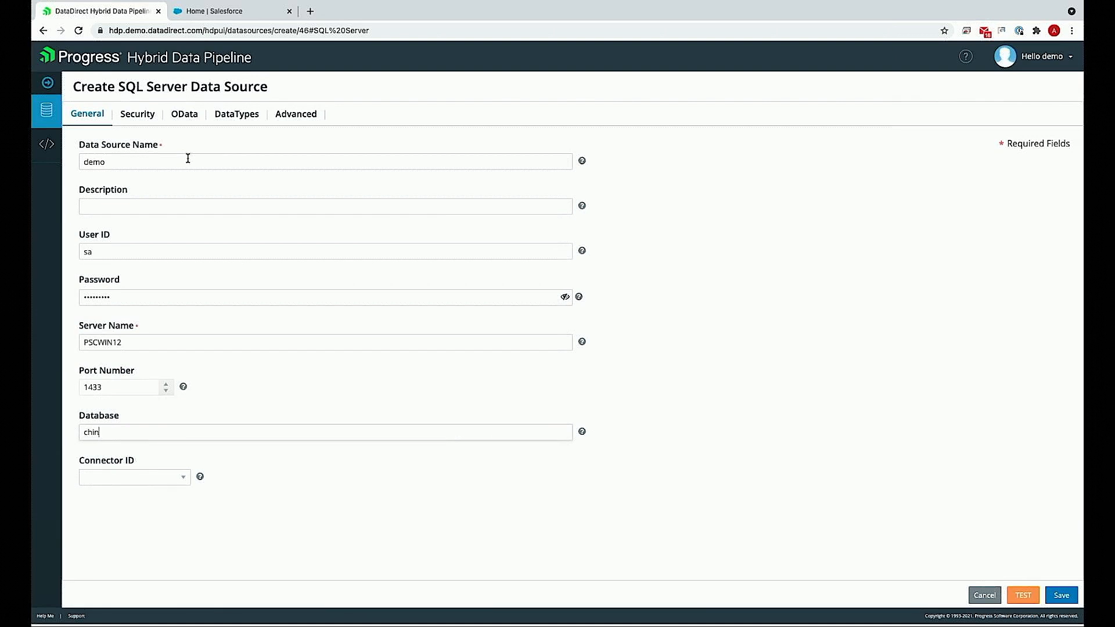
{"action": "type", "text": "ook"}
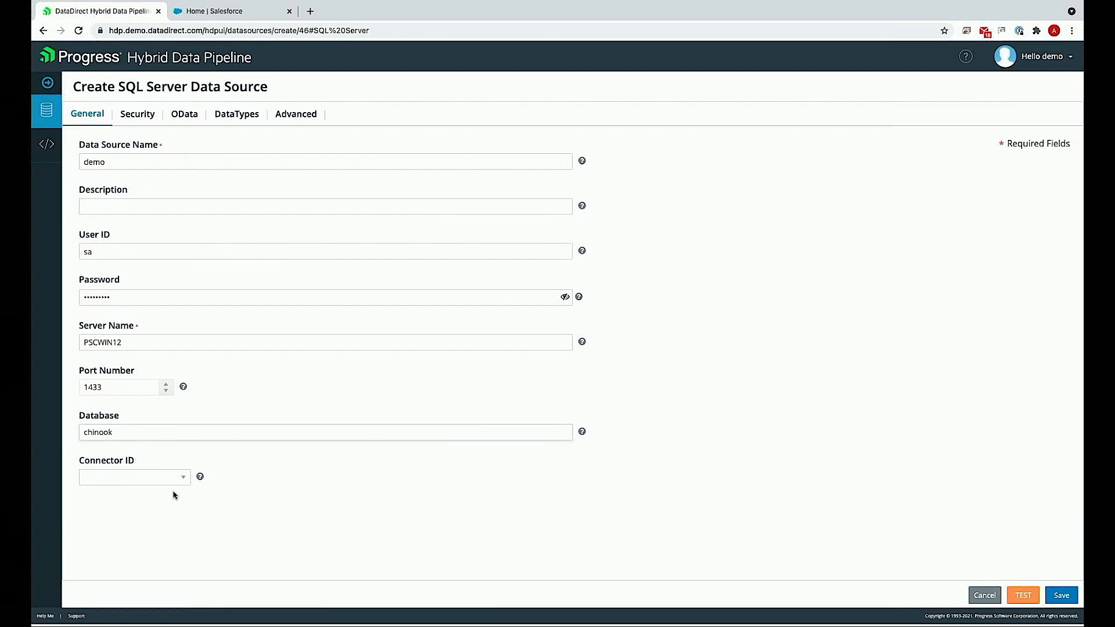
- Use the PSCWIN12_VM on-premises connector and test the connection successfully
{"action": "left_click", "coordinate": [133, 477]}
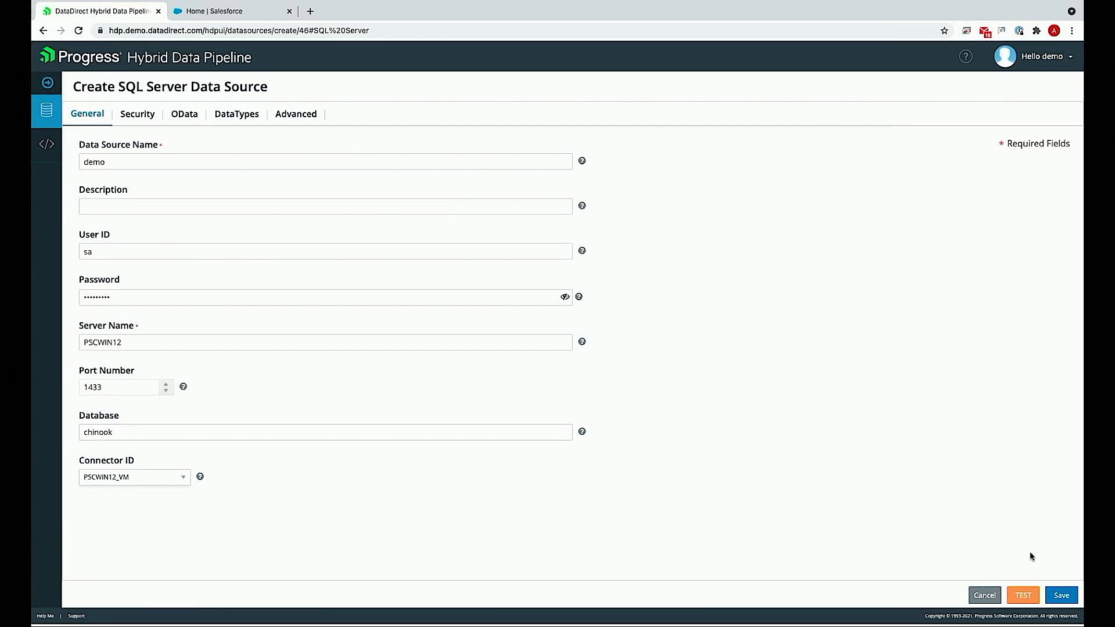
{"action": "left_click", "coordinate": [1022, 595]}
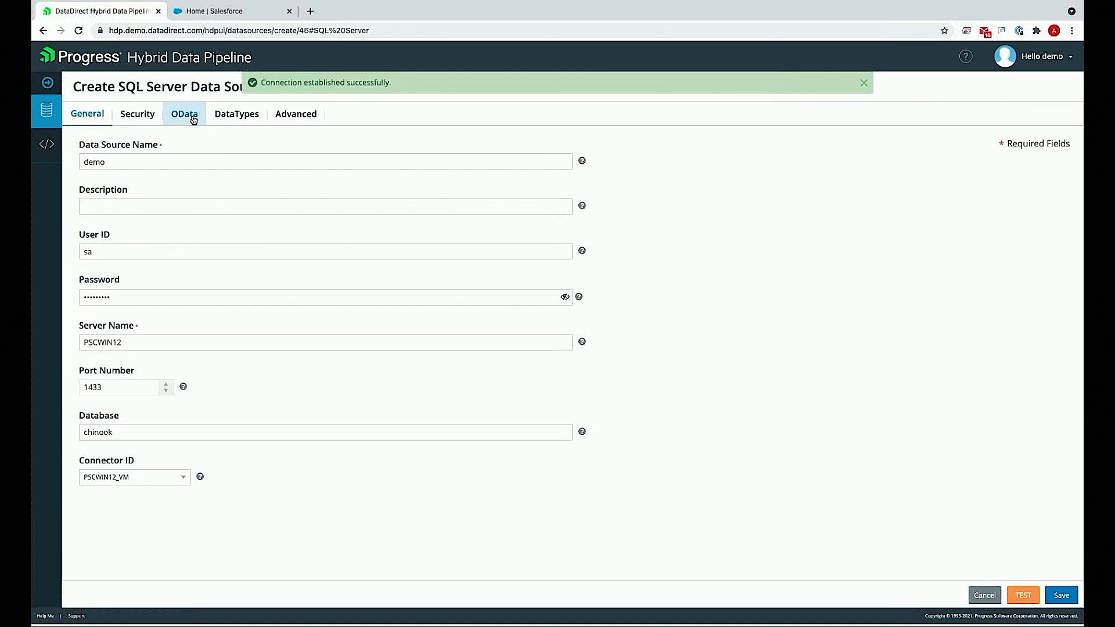
- Begin the OData schema map on the dbo schema
{"action": "left_click", "coordinate": [184, 114]}
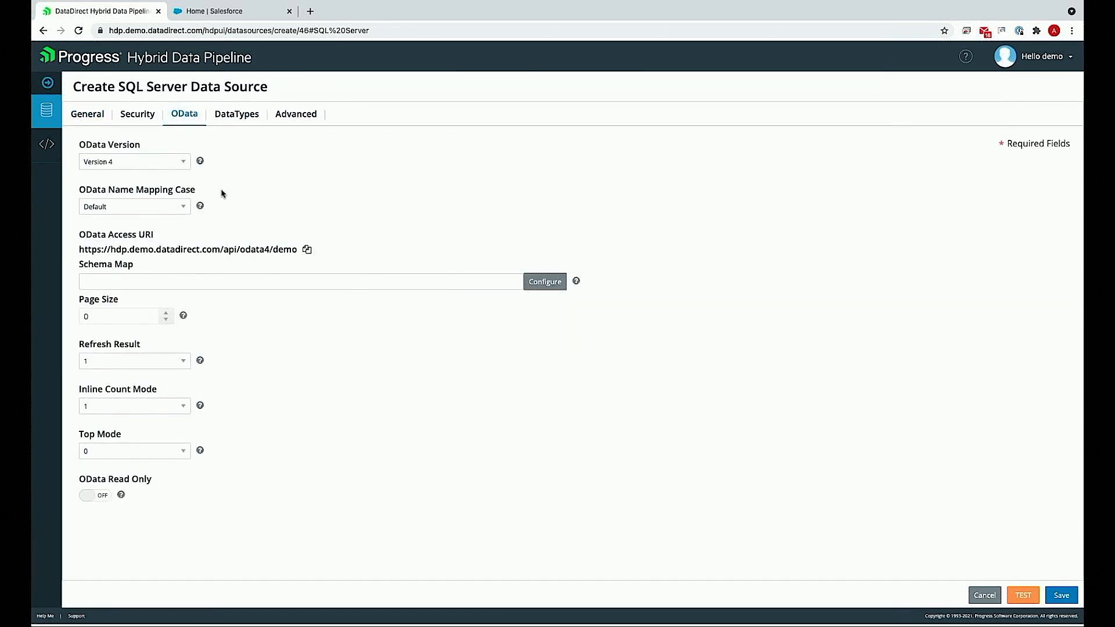
{"action": "left_click", "coordinate": [544, 281]}
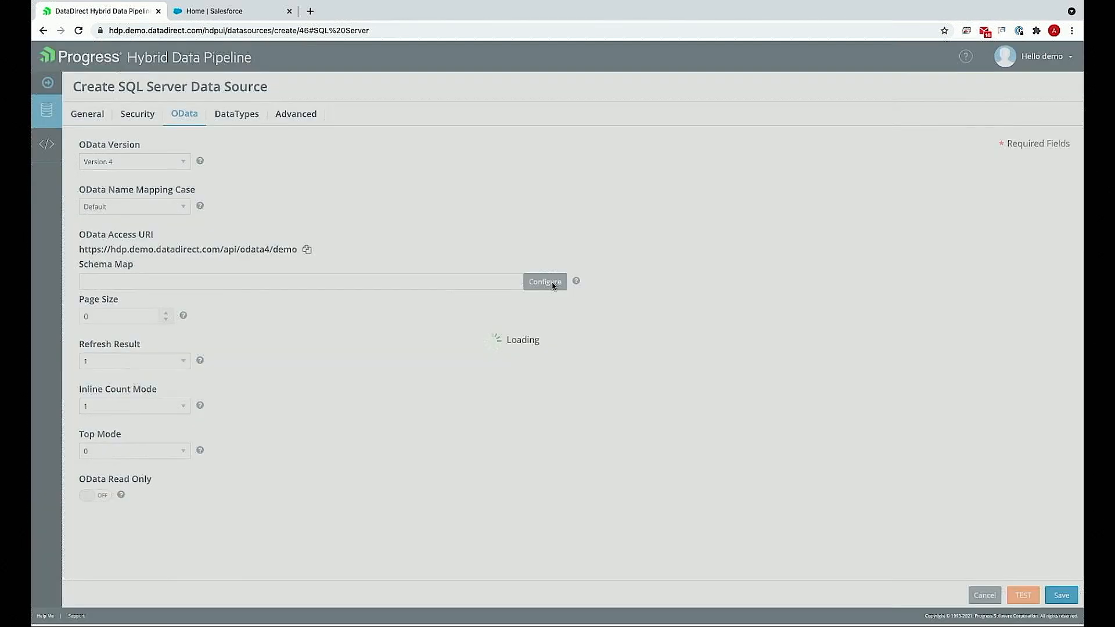
{"action": "left_click", "coordinate": [544, 281]}
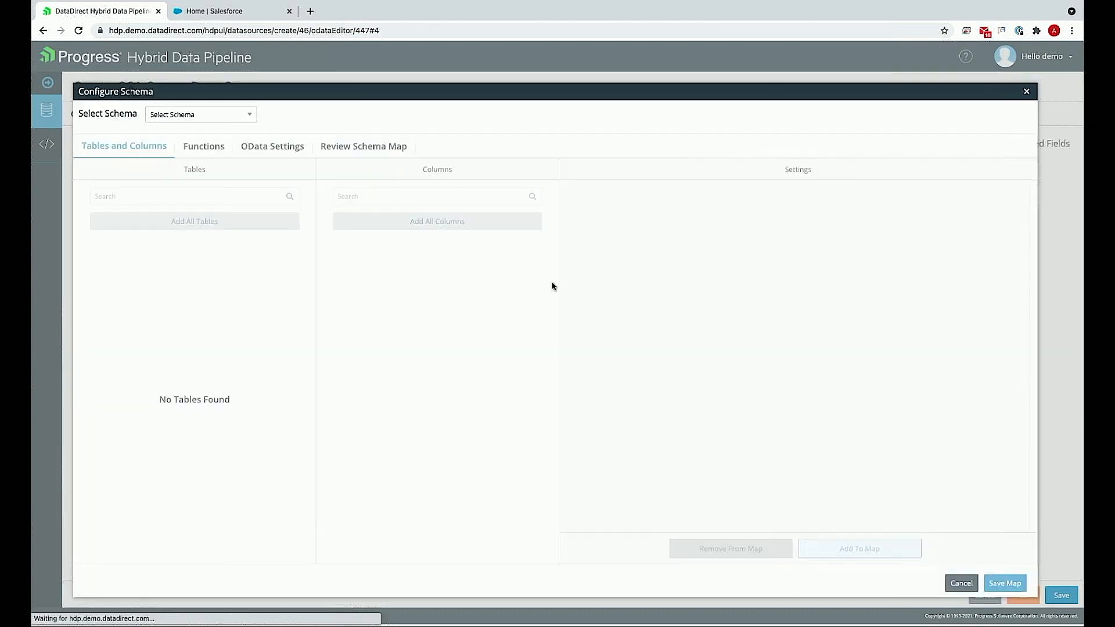
{"action": "left_click", "coordinate": [200, 113]}
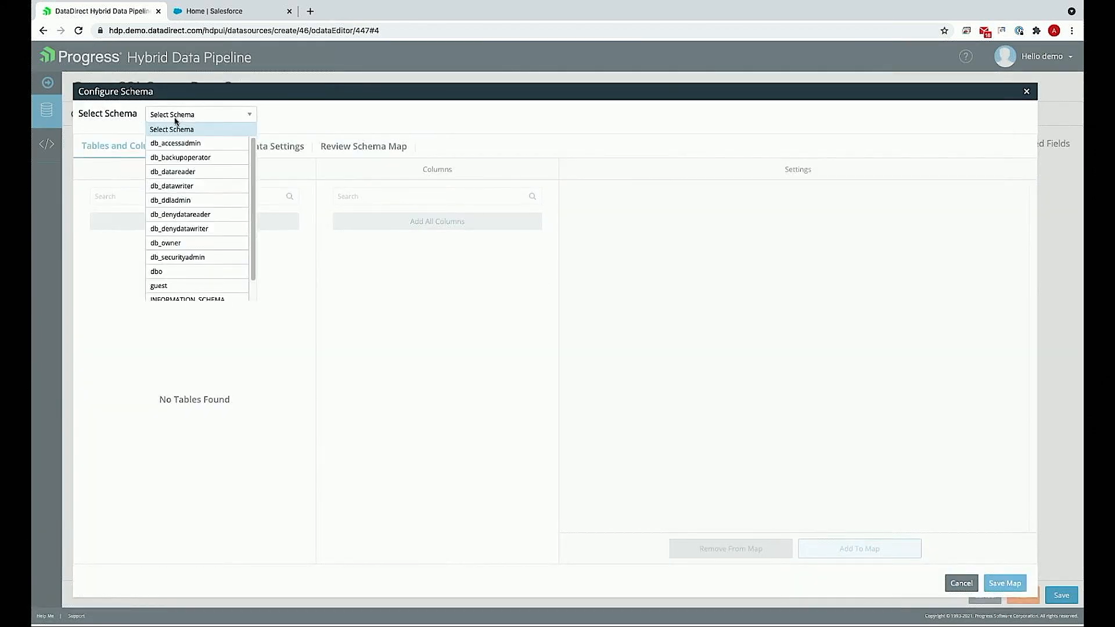
{"action": "left_click", "coordinate": [156, 271]}
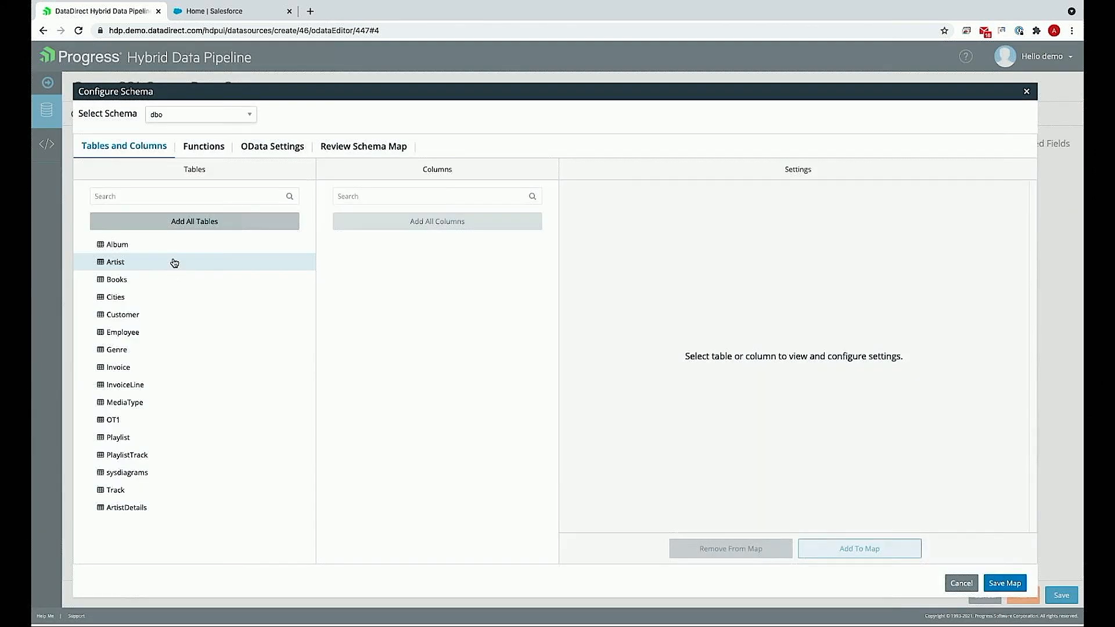
- Map the Album and Artist tables for OData and save the demo data source
{"action": "left_click", "coordinate": [116, 244]}
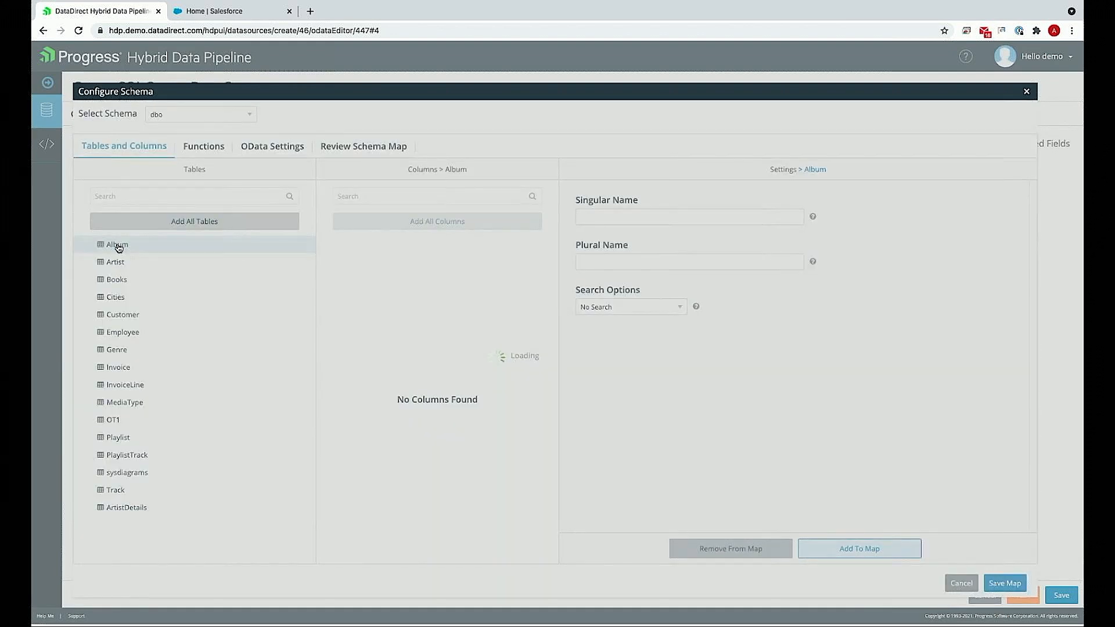
{"action": "left_click", "coordinate": [859, 548]}
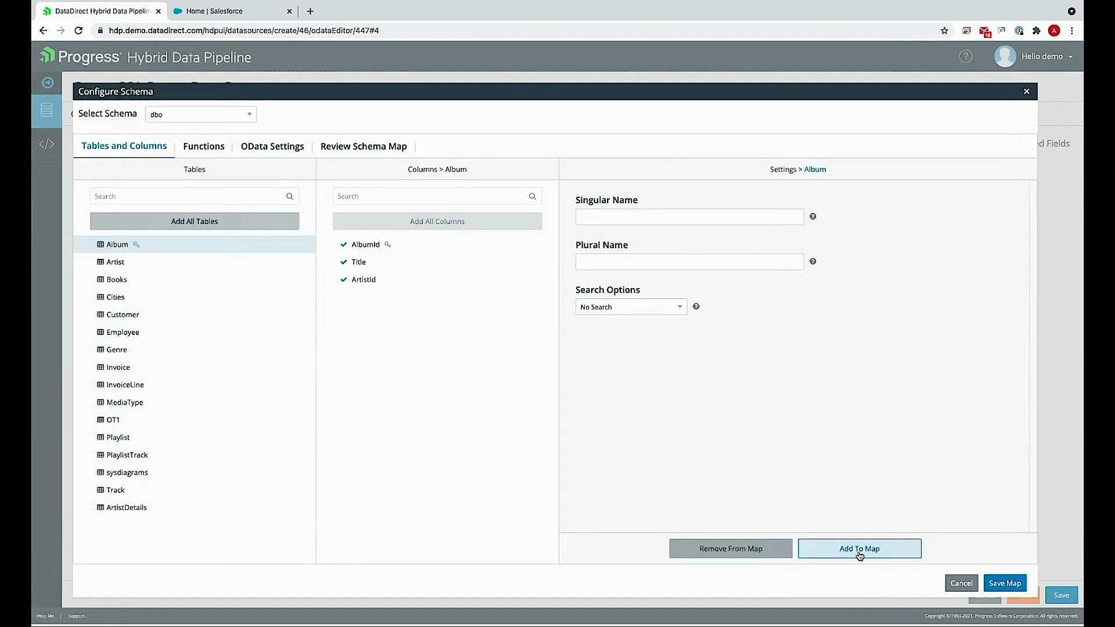
{"action": "left_click", "coordinate": [113, 261]}
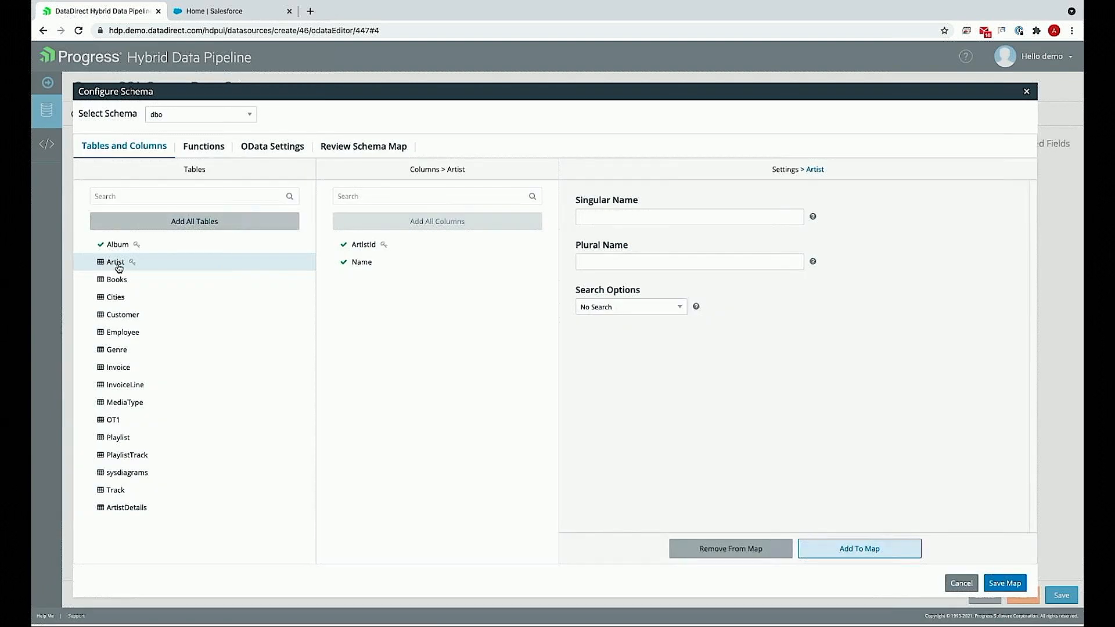
{"action": "left_click", "coordinate": [860, 548]}
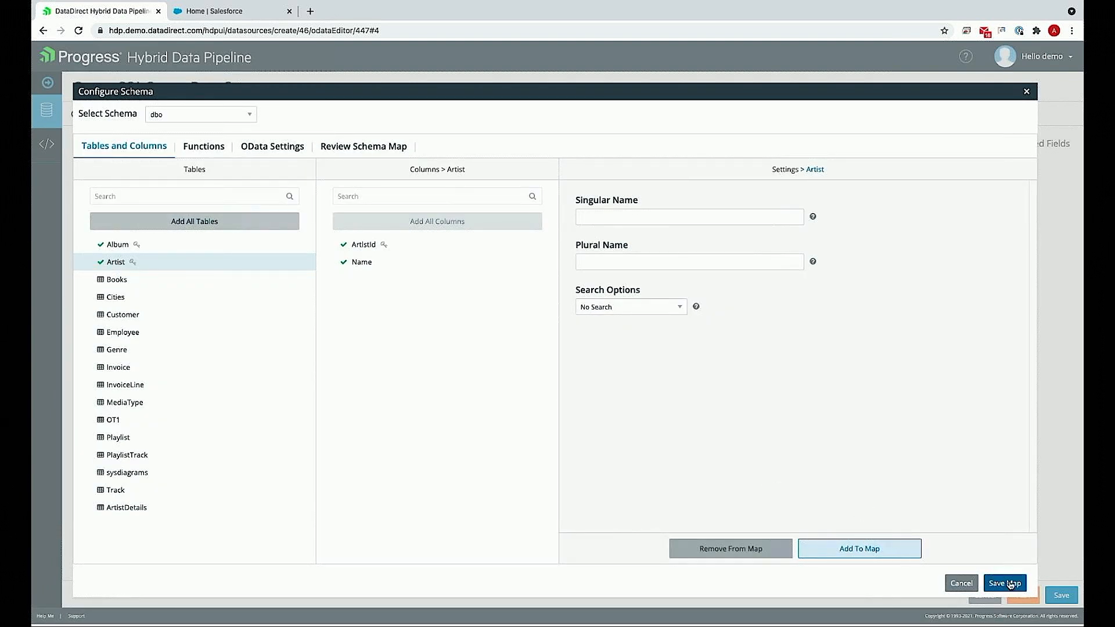
{"action": "left_click", "coordinate": [1004, 582]}
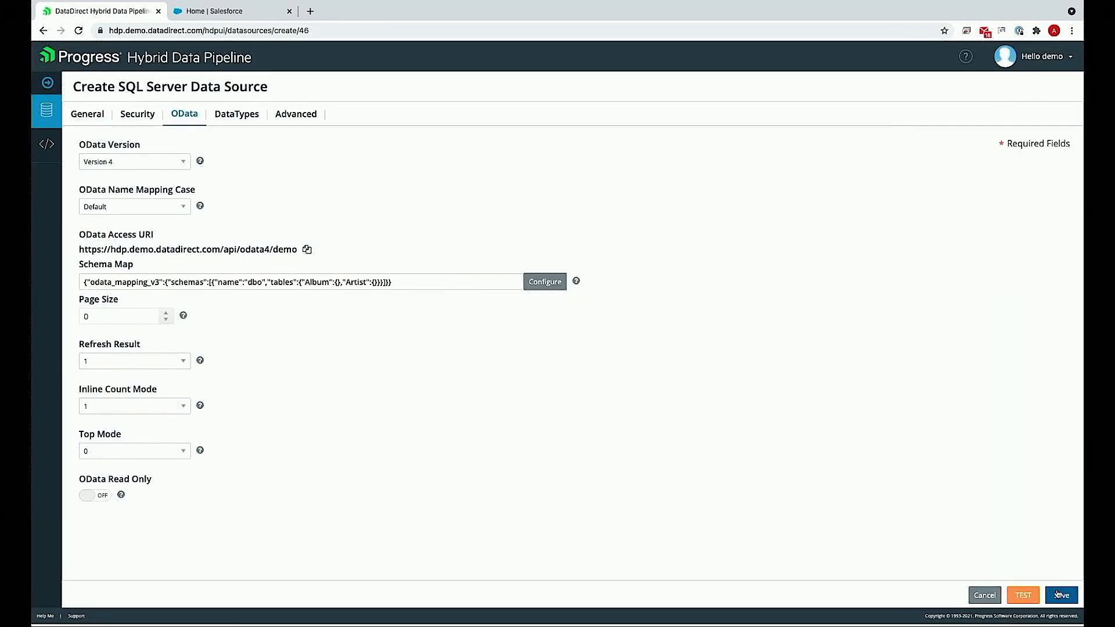
{"action": "left_click", "coordinate": [1060, 594]}
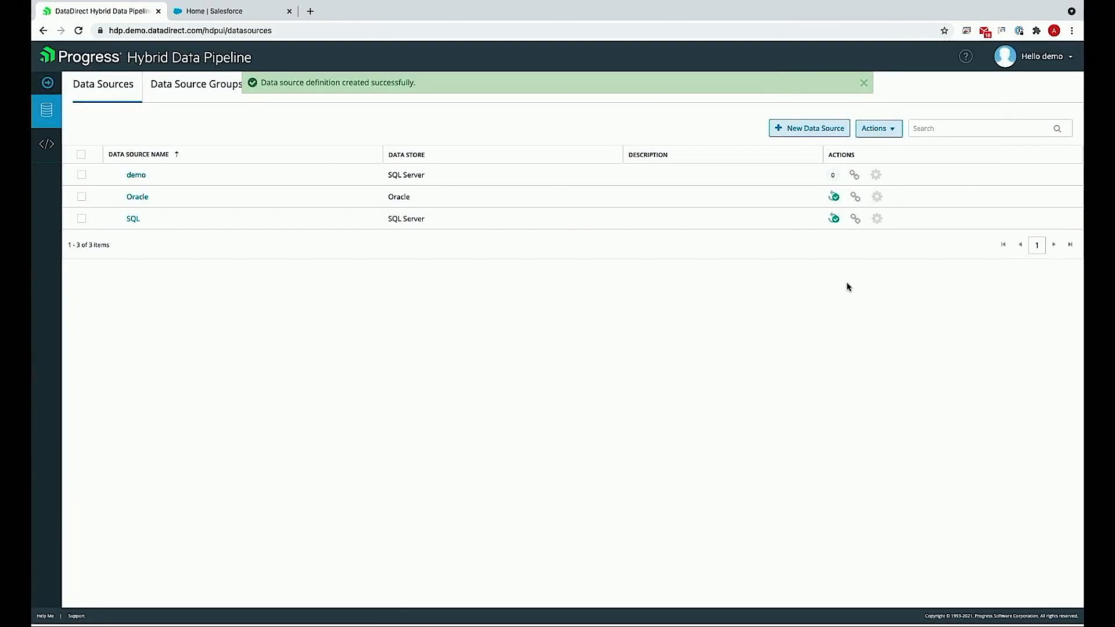
{"action": "mouse_move", "coordinate": [842, 179]}
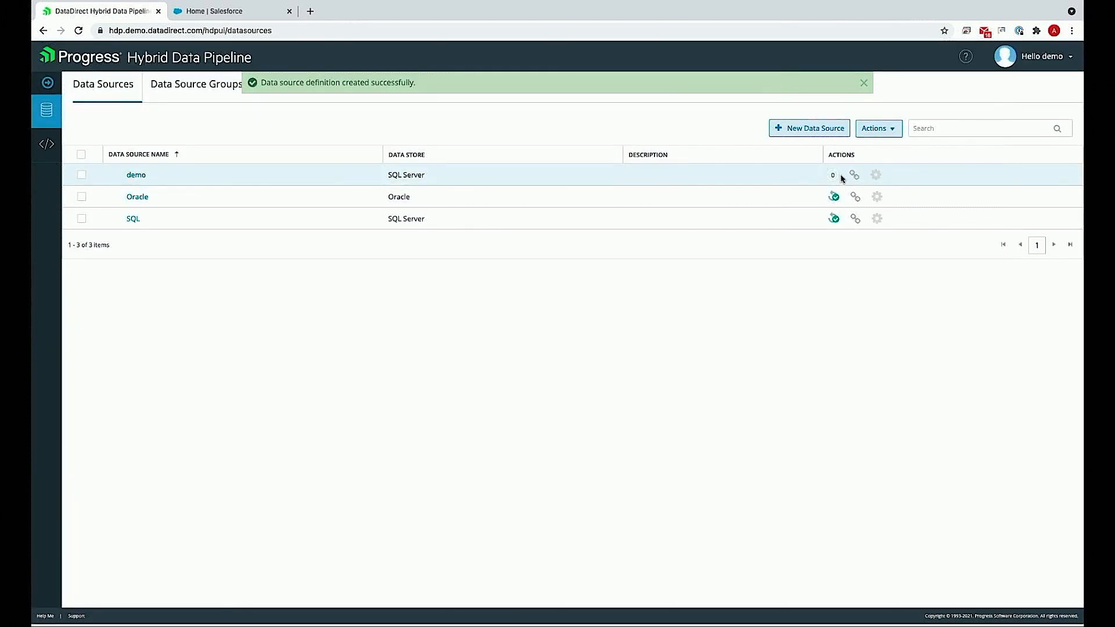
{"action": "mouse_move", "coordinate": [834, 193]}
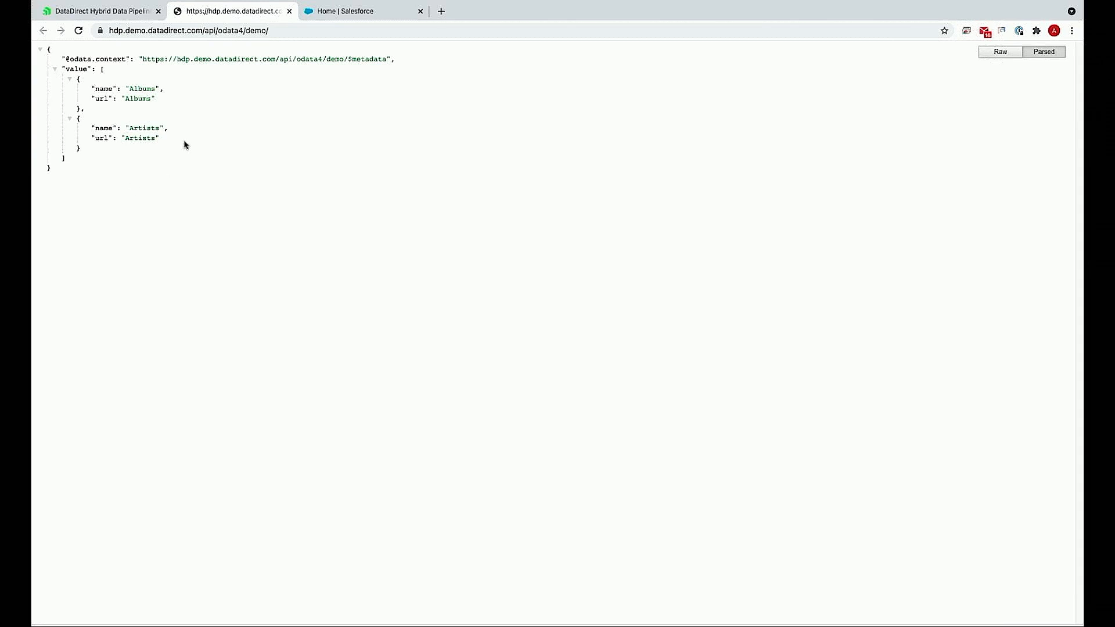
- Select the demo OData service URL in the address bar for copying
{"action": "left_click", "coordinate": [187, 31]}
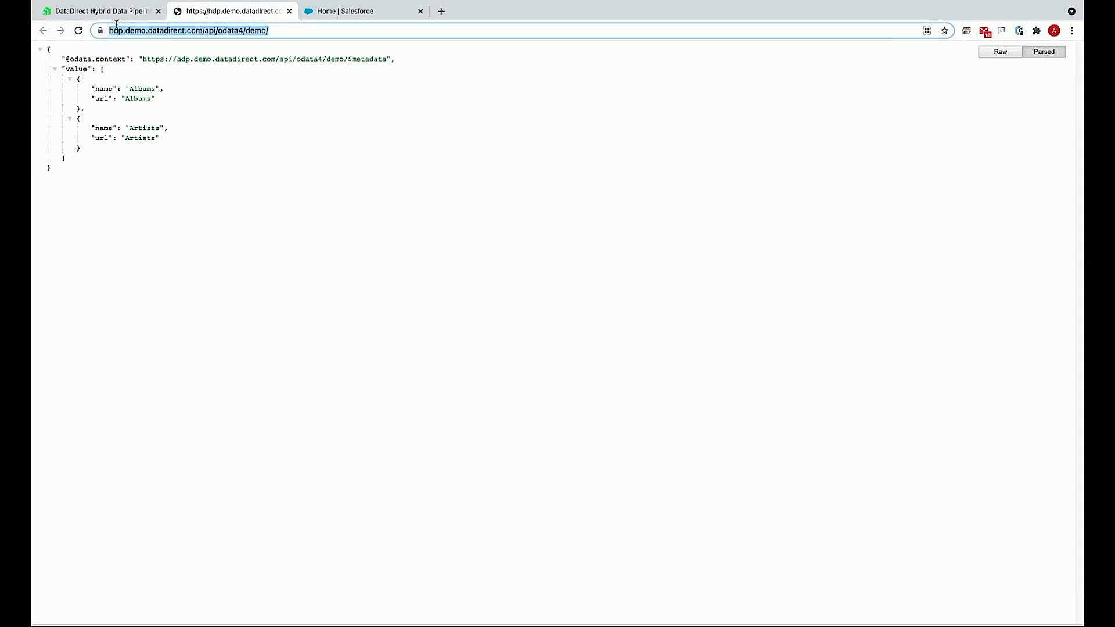
{"action": "mouse_move", "coordinate": [390, 149]}
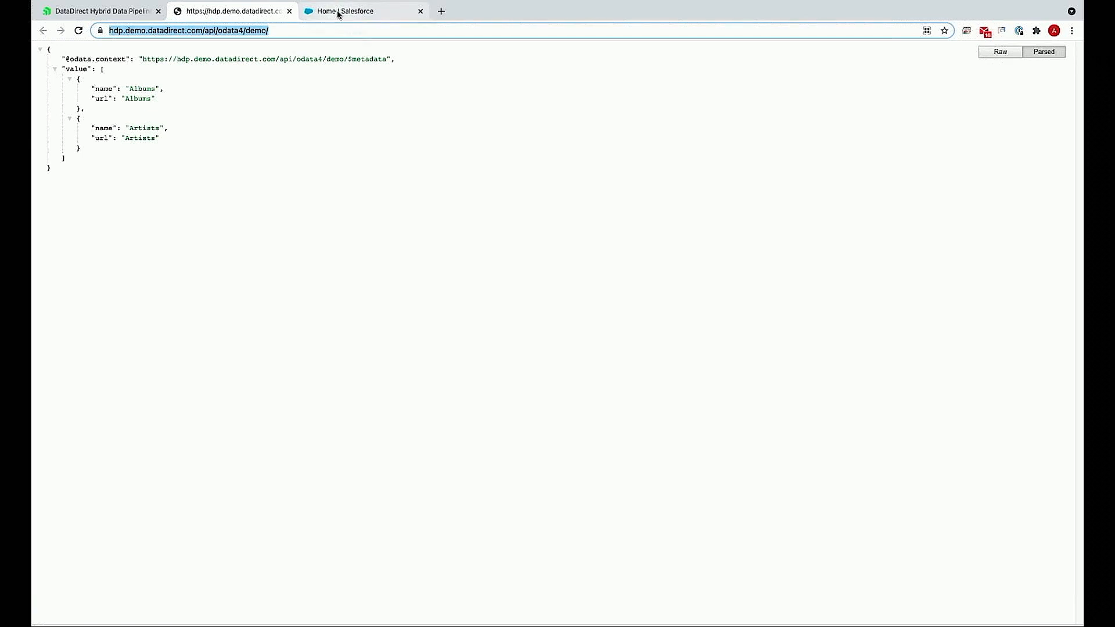
- Switch to Salesforce and go into Setup
{"action": "left_click", "coordinate": [364, 10]}
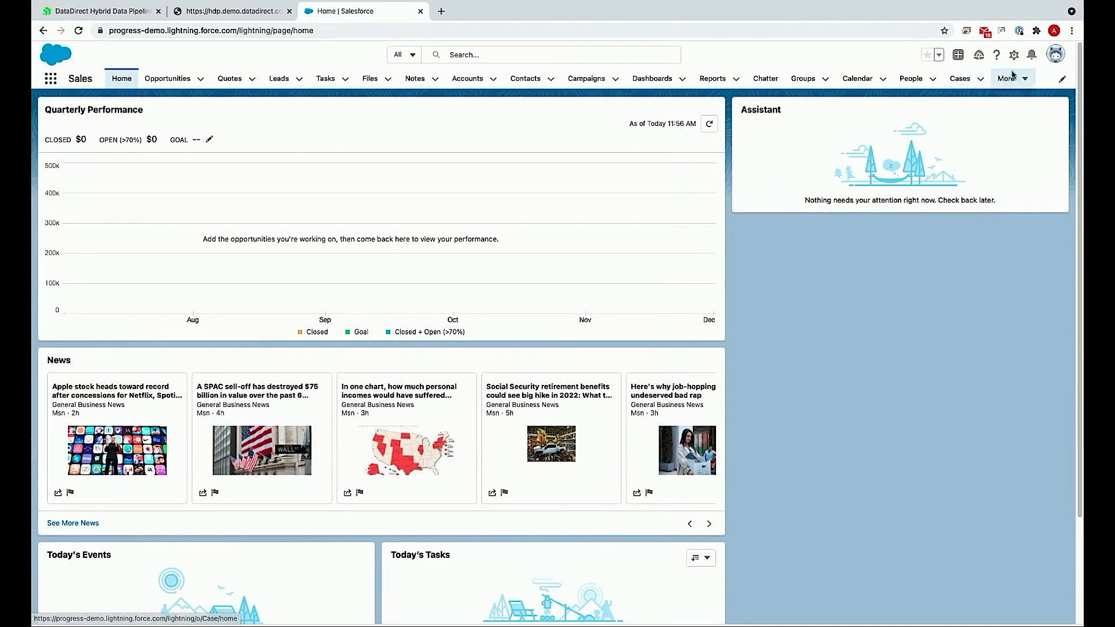
{"action": "left_click", "coordinate": [1014, 55]}
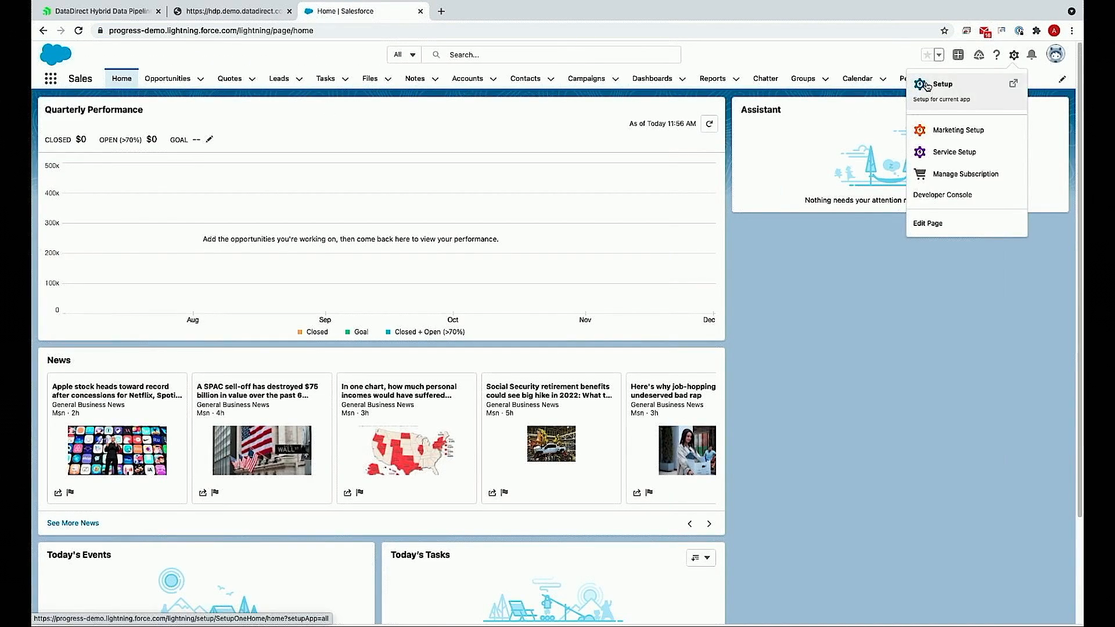
{"action": "left_click", "coordinate": [942, 84]}
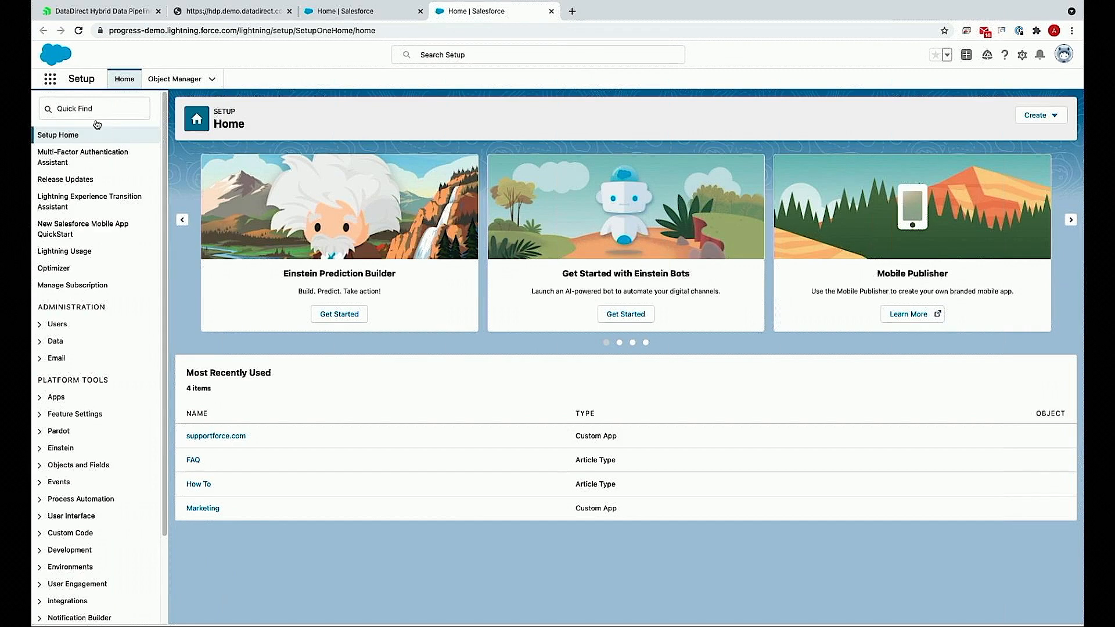
- Find External Data Sources via Quick Find 'ext' and start a new one
{"action": "type", "text": "ext"}
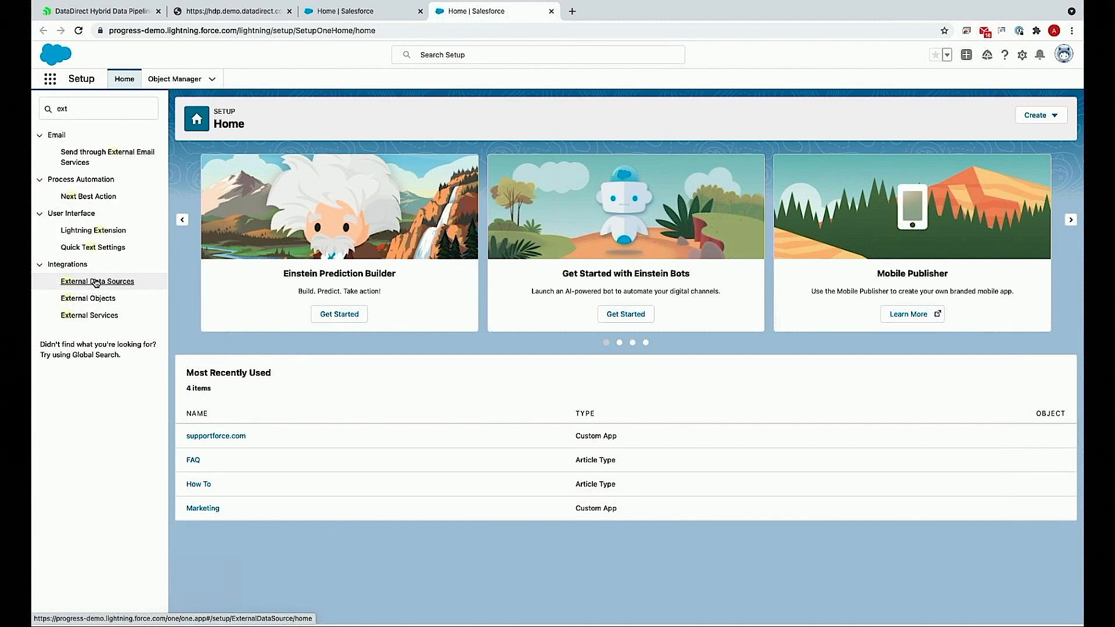
{"action": "left_click", "coordinate": [98, 282]}
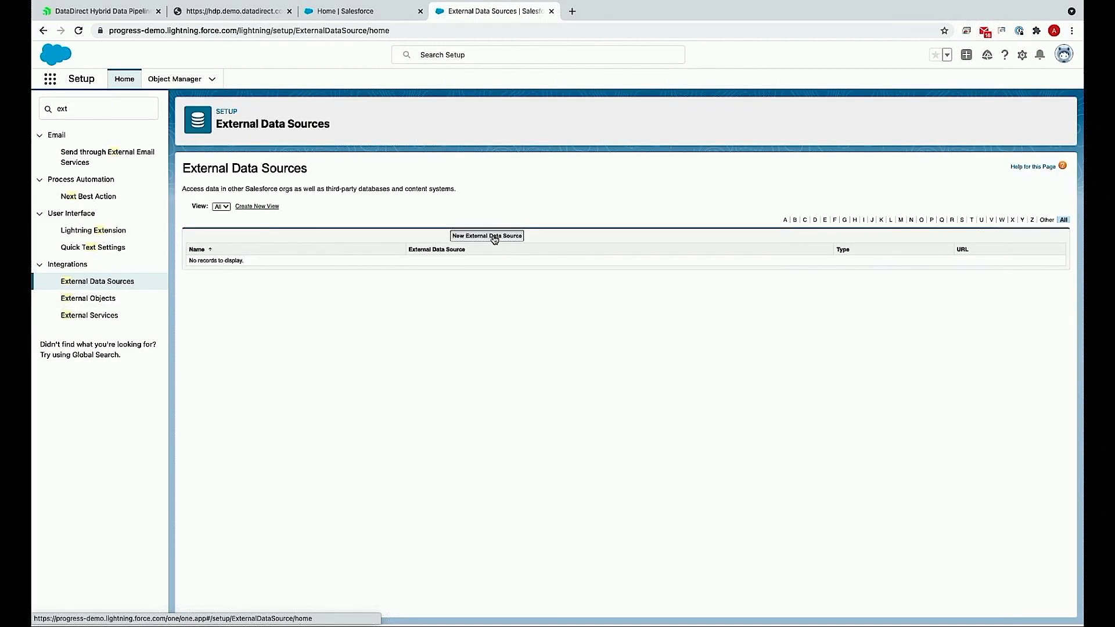
{"action": "left_click", "coordinate": [486, 236]}
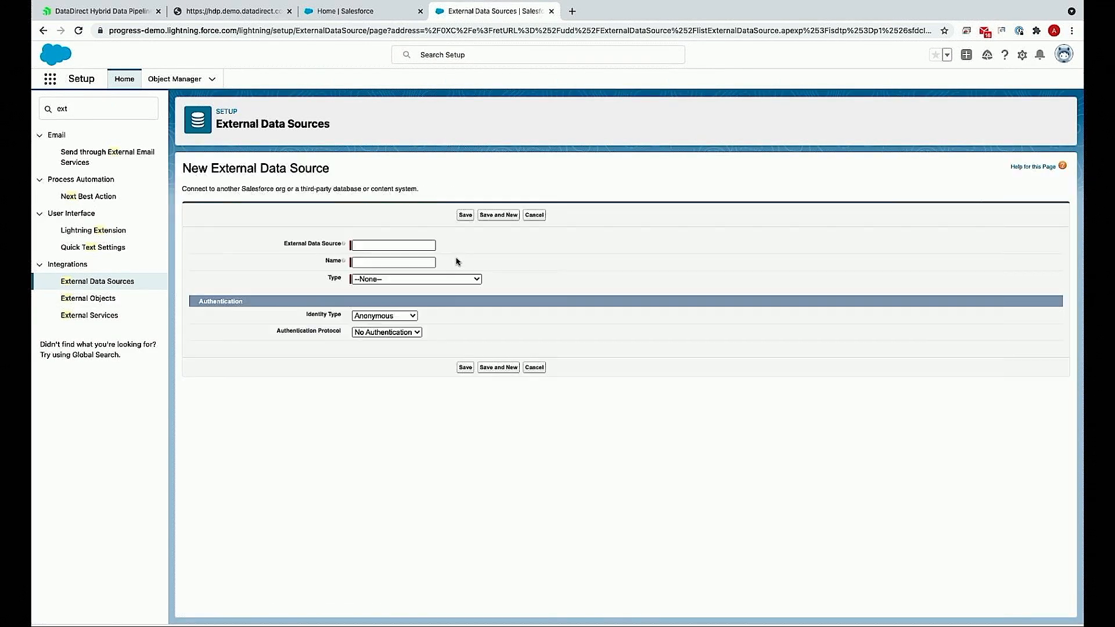
{"action": "left_click", "coordinate": [393, 245]}
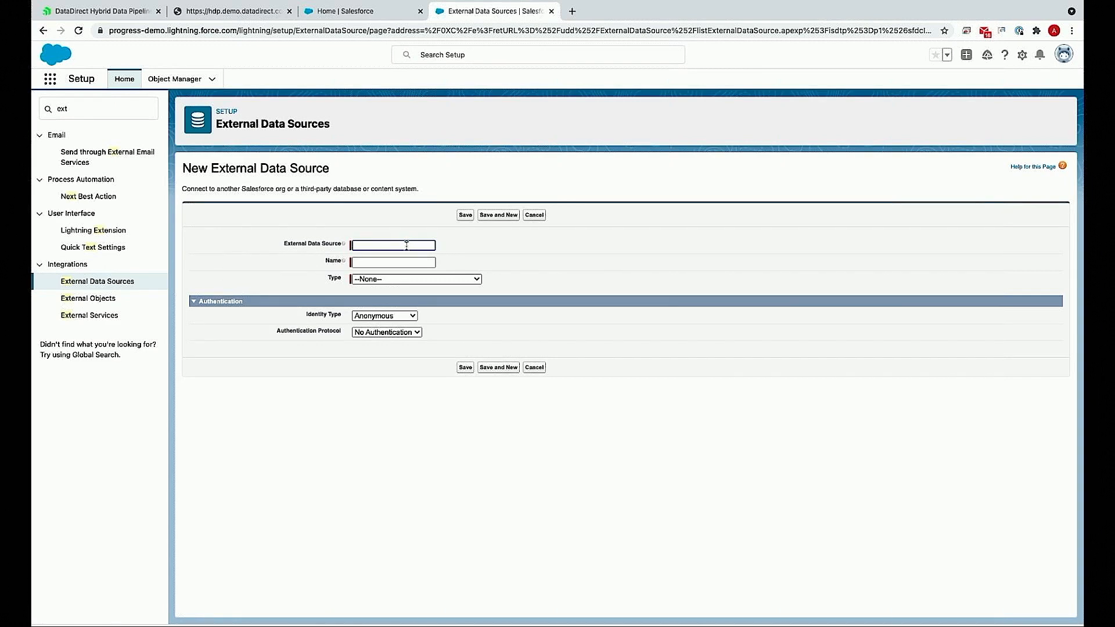
{"action": "type", "text": "demo"}
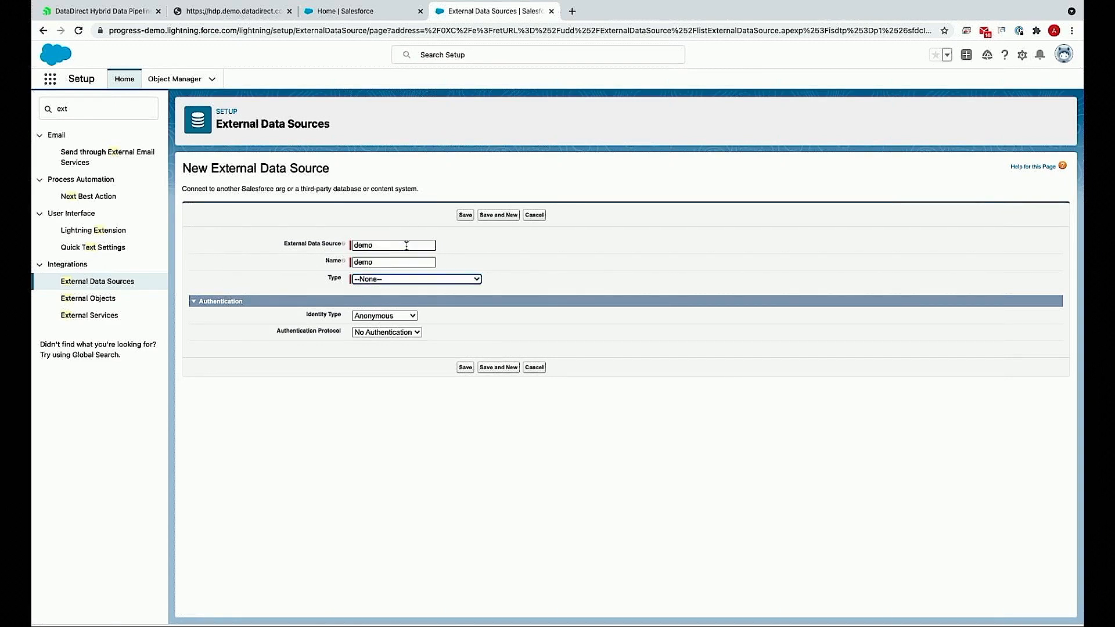
{"action": "left_click", "coordinate": [416, 277]}
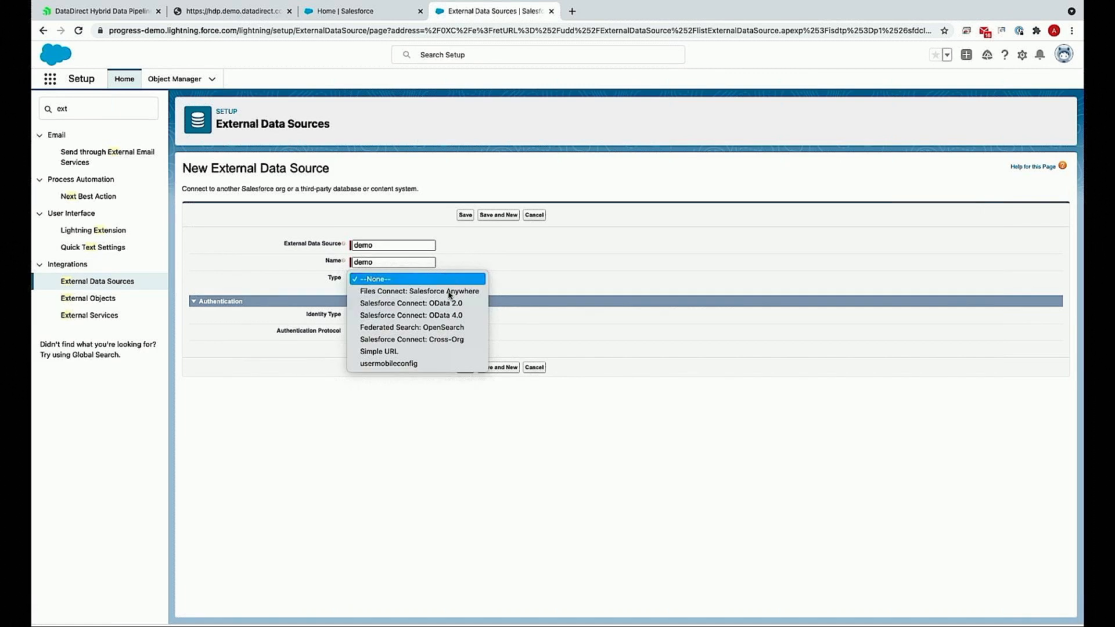
{"action": "left_click", "coordinate": [410, 315]}
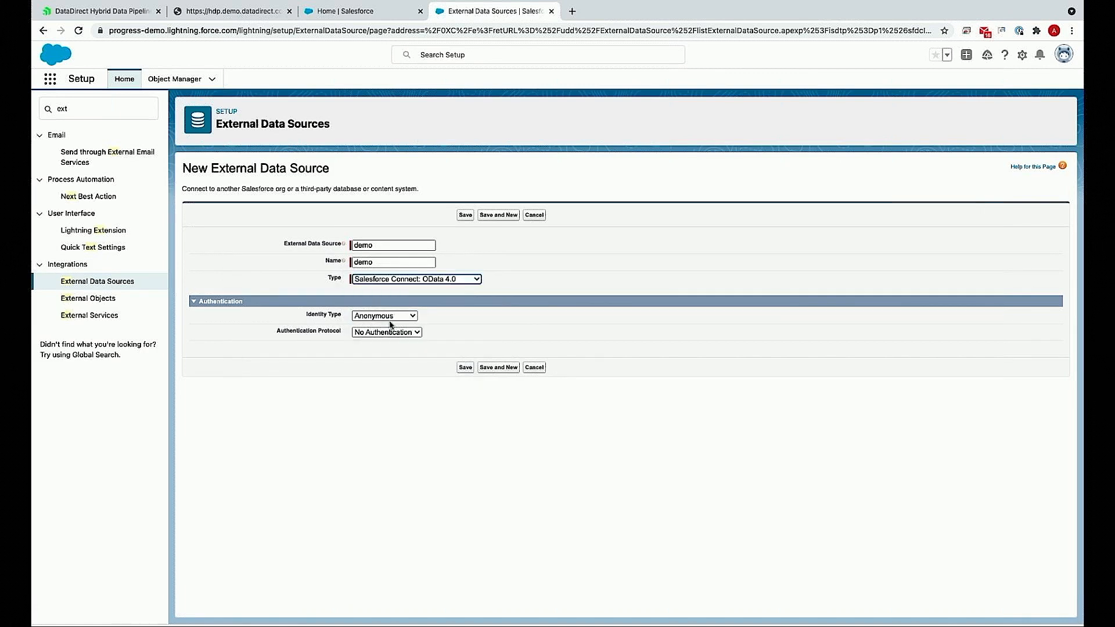
{"action": "left_click", "coordinate": [415, 278]}
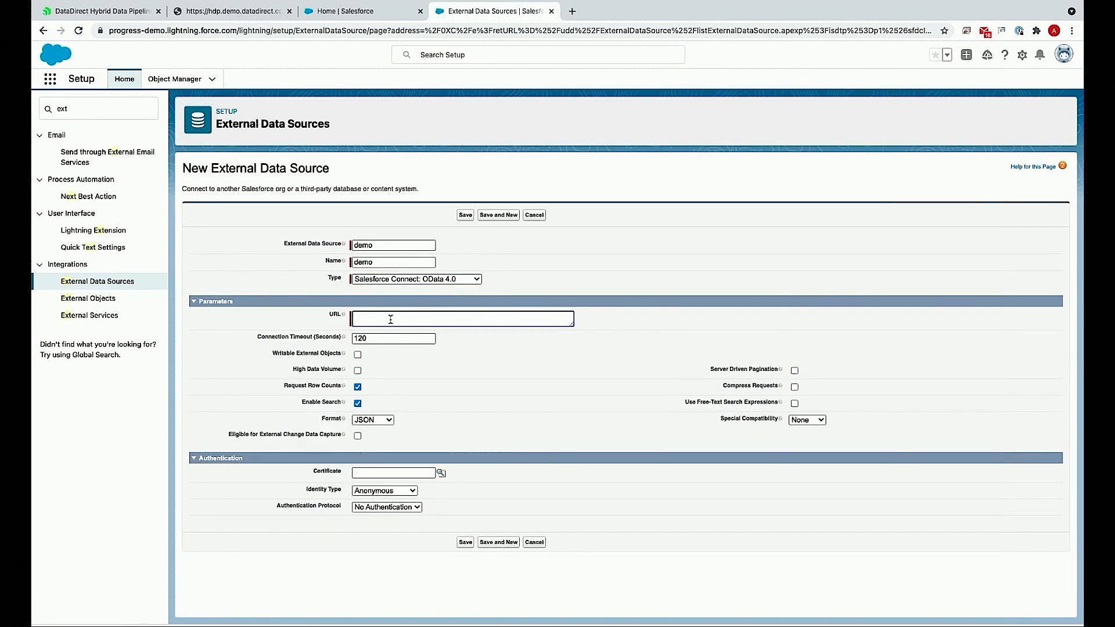
{"action": "type", "text": "https://hdp.demo.datadirect.com/api/odata4/demo/"}
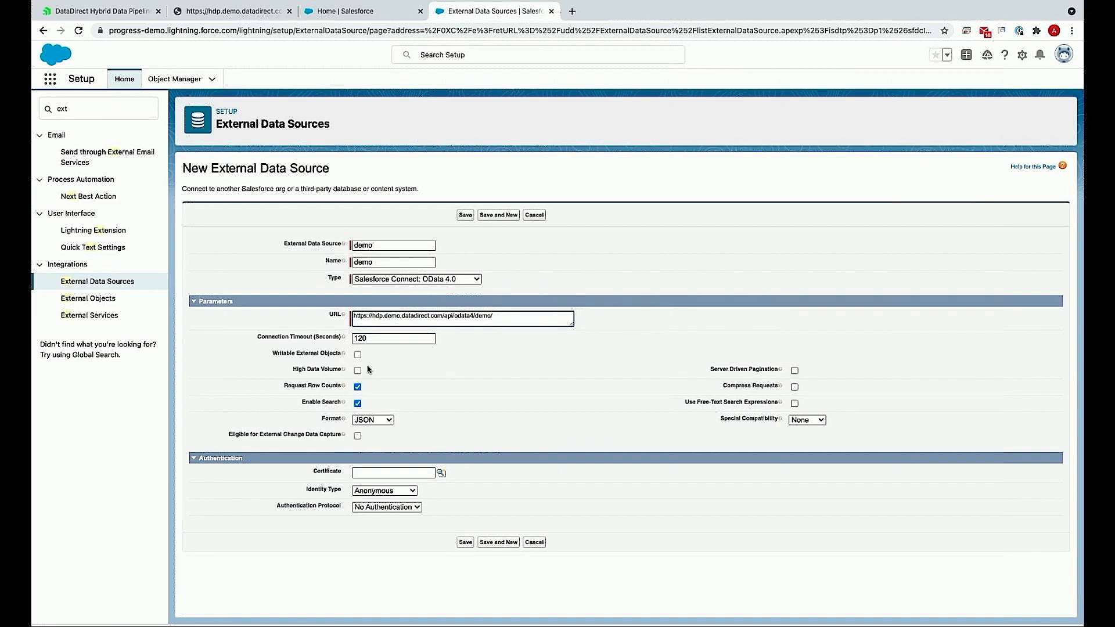
- Make external objects writable, use named-principal password authentication, and save the source
{"action": "left_click", "coordinate": [358, 353]}
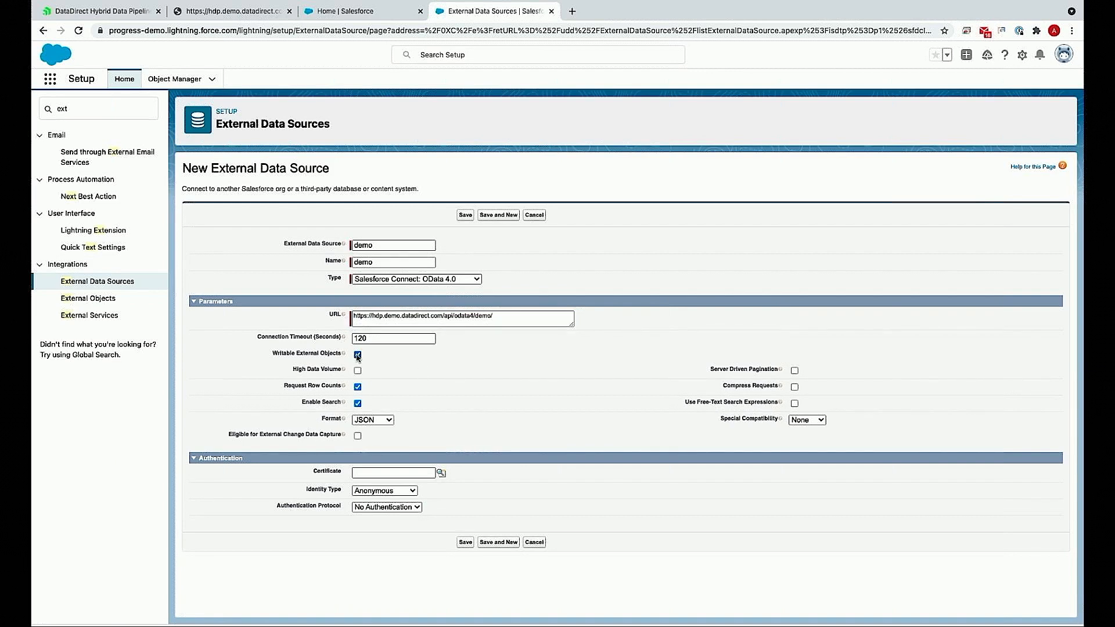
{"action": "left_click", "coordinate": [358, 353]}
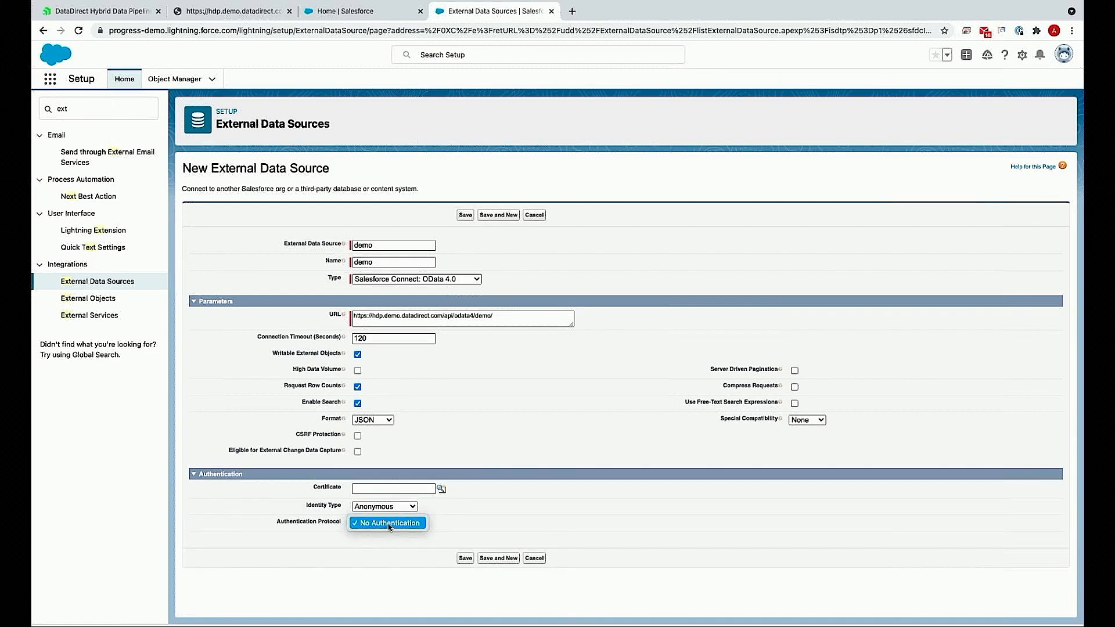
{"action": "left_click", "coordinate": [383, 505]}
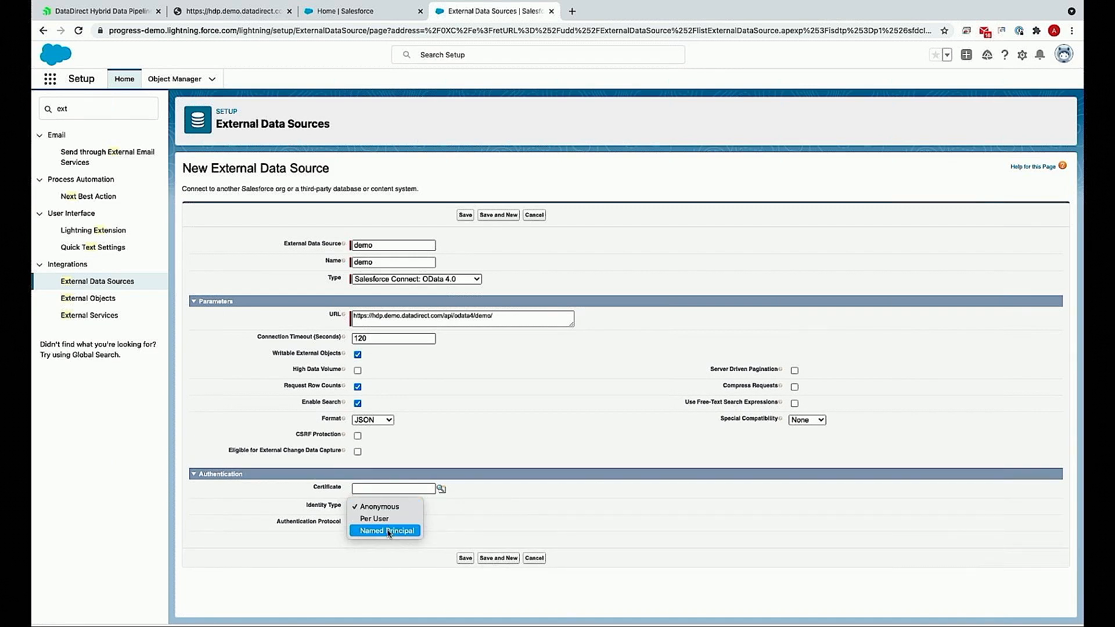
{"action": "left_click", "coordinate": [385, 531]}
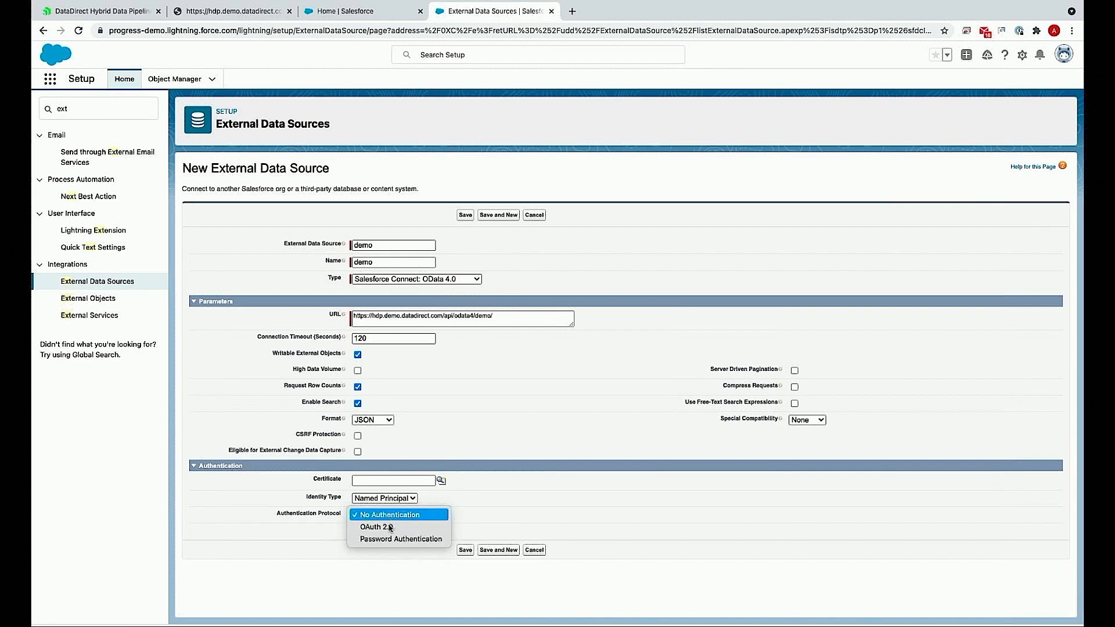
{"action": "left_click", "coordinate": [399, 538]}
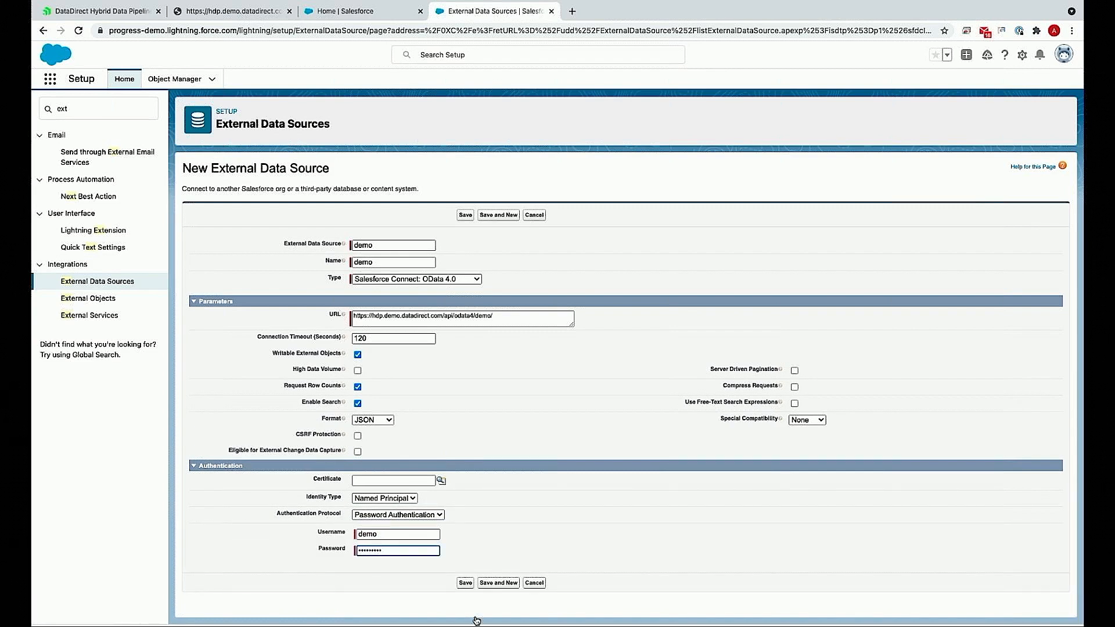
{"action": "left_click", "coordinate": [465, 582]}
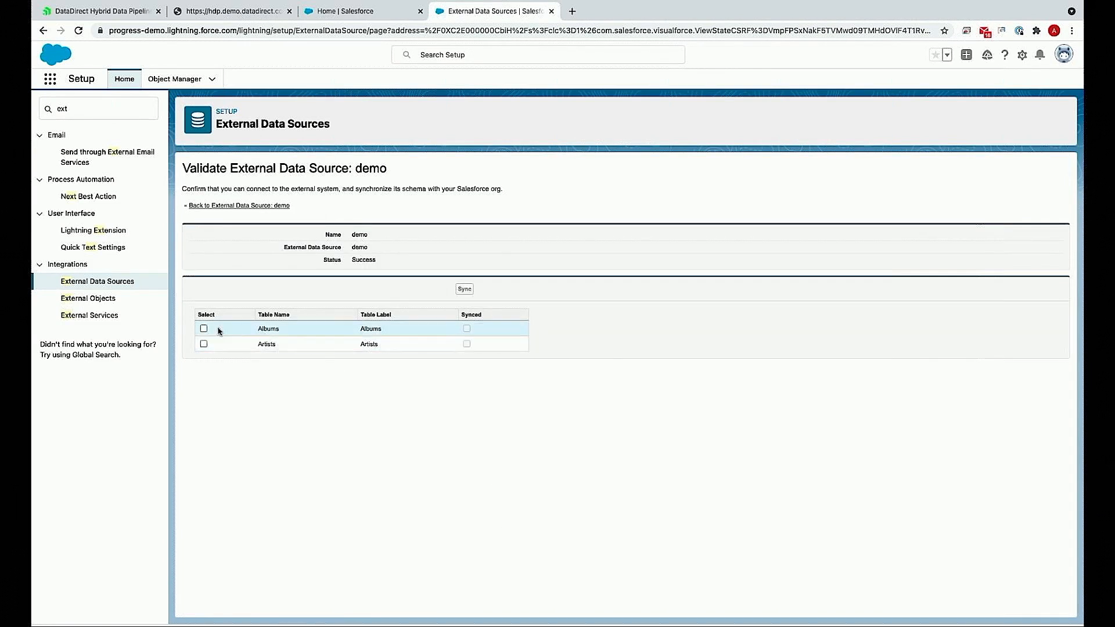
- Sync the Albums and Artists tables into Salesforce and view them as external objects
{"action": "left_click", "coordinate": [203, 314]}
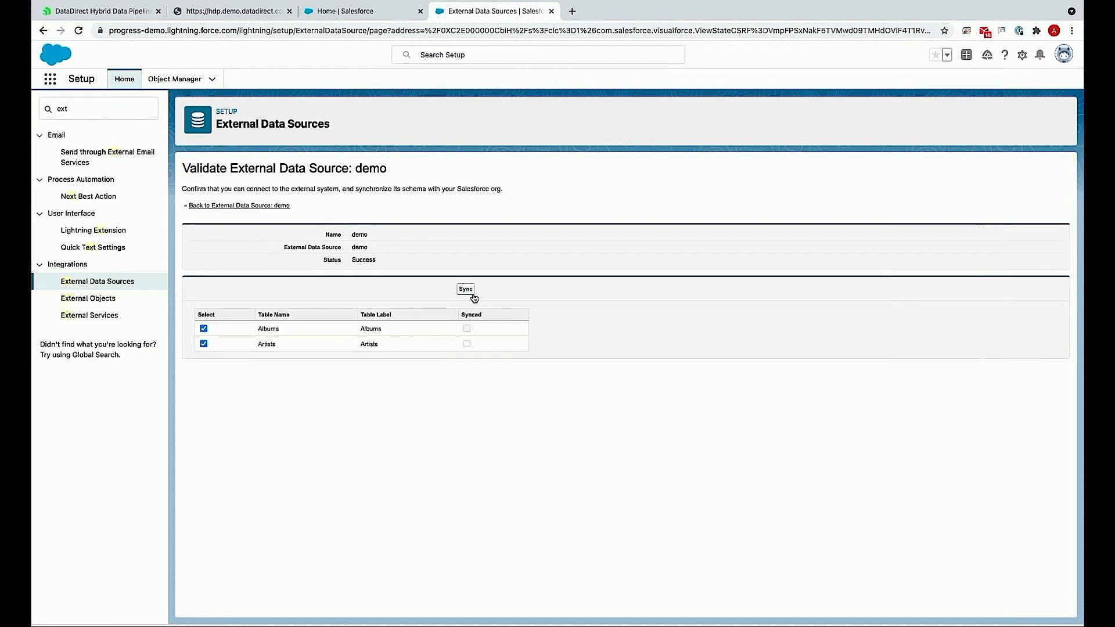
{"action": "left_click", "coordinate": [465, 289]}
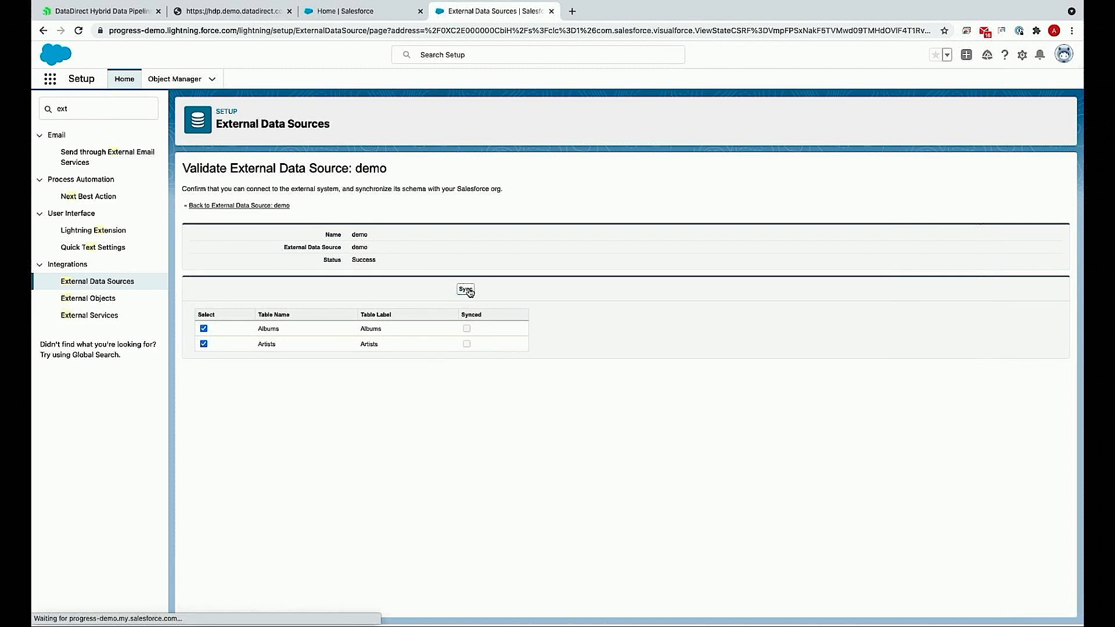
{"action": "left_click", "coordinate": [464, 289]}
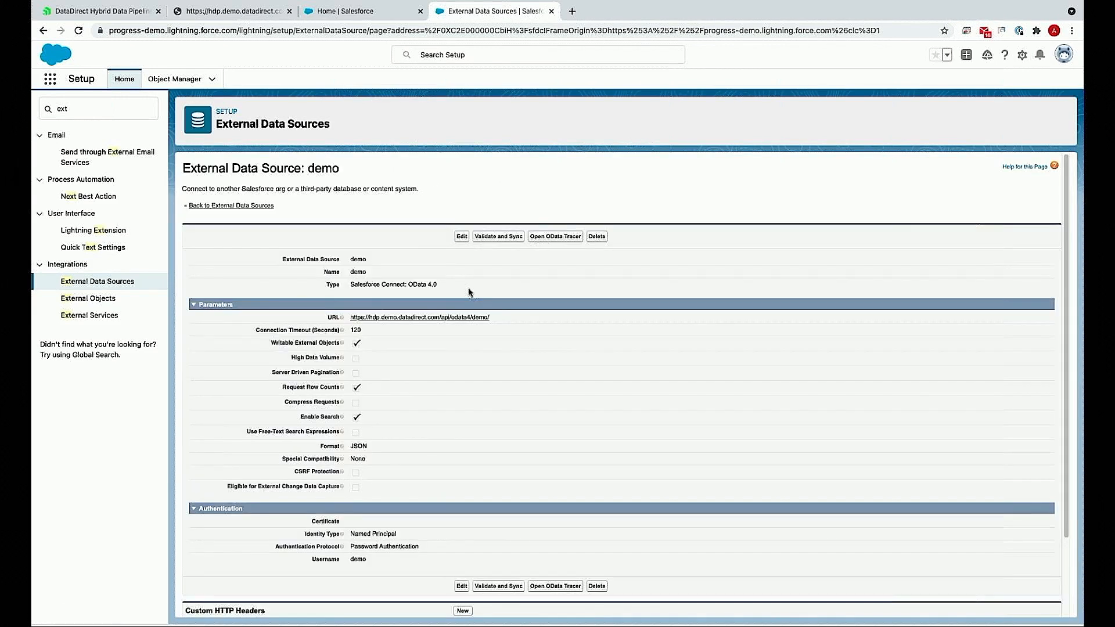
{"action": "scroll", "scroll_direction": "down", "scroll_amount": 3}
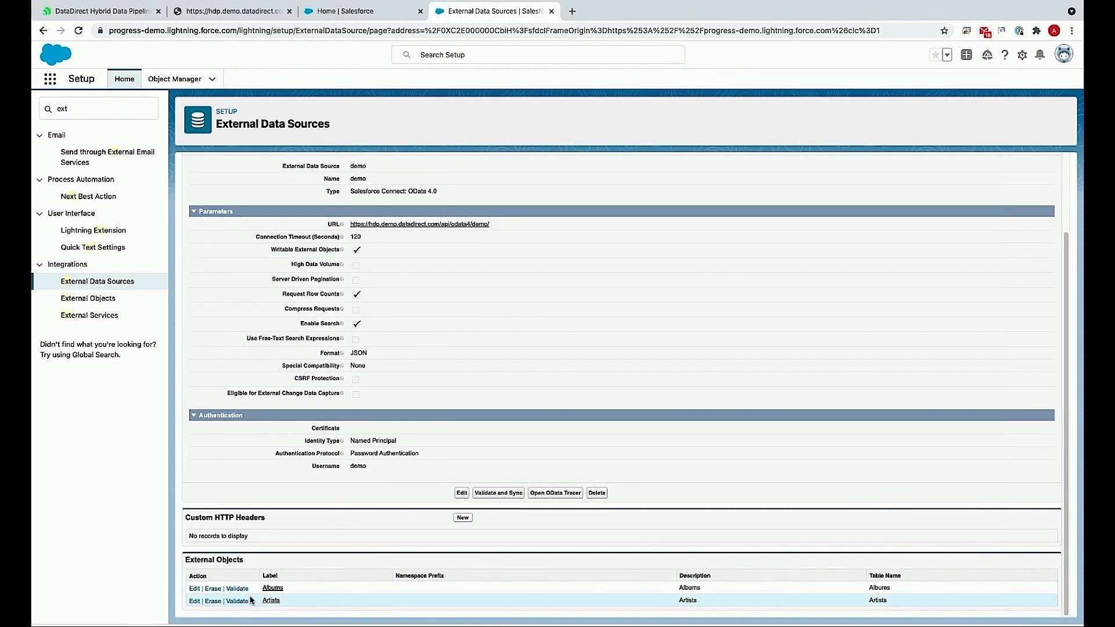
- Find the Tabs settings via Quick Find 'tab' and start a new custom object tab
{"action": "left_click", "coordinate": [98, 108]}
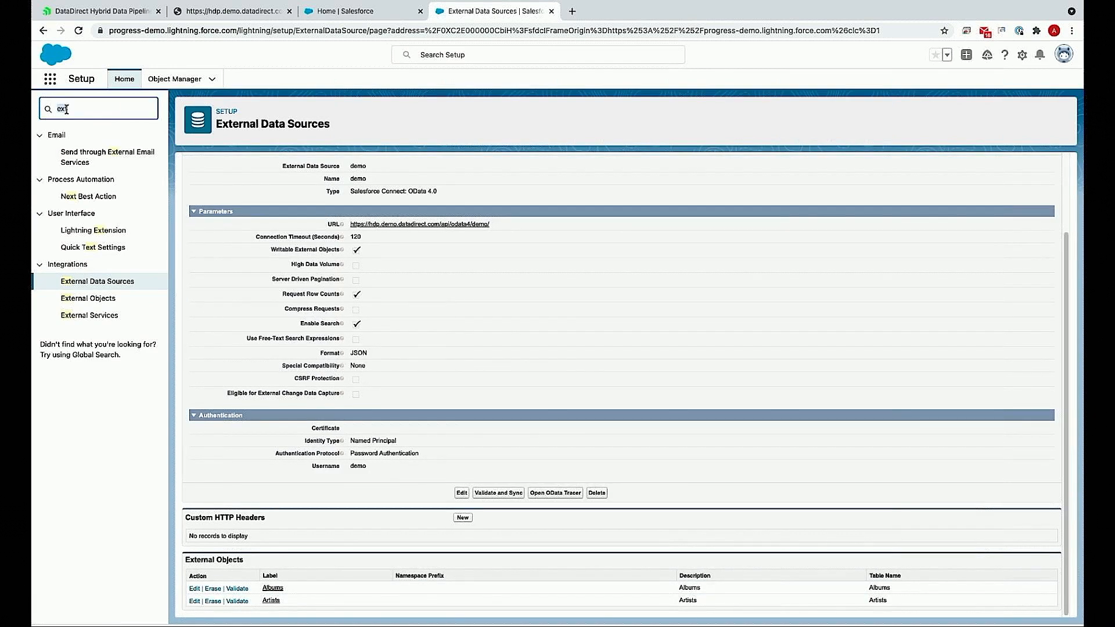
{"action": "type", "text": "ta"}
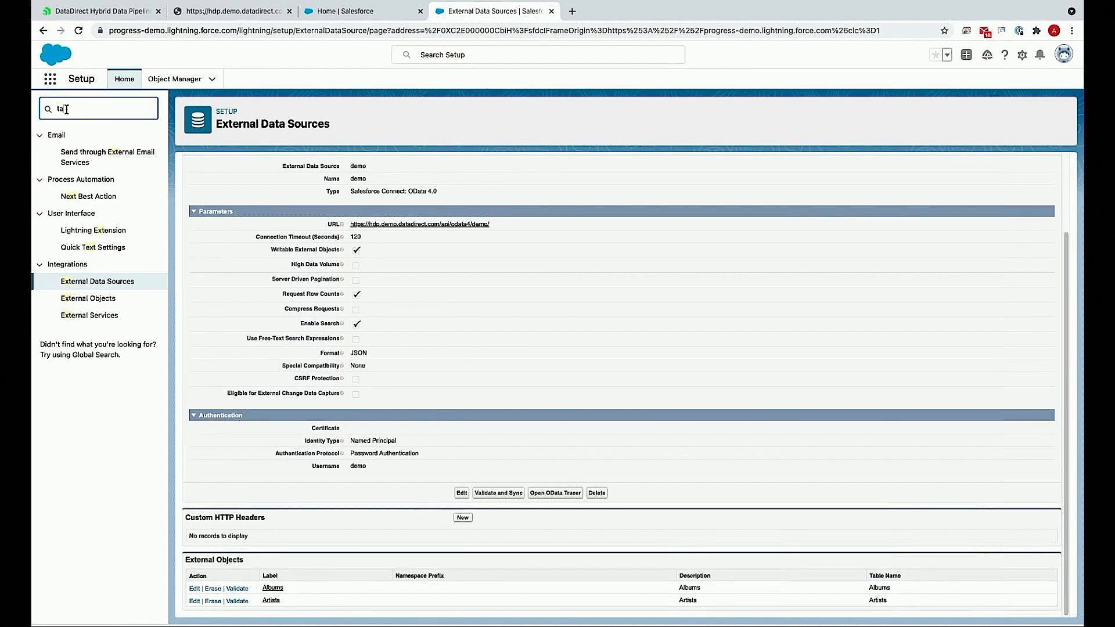
{"action": "type", "text": "b"}
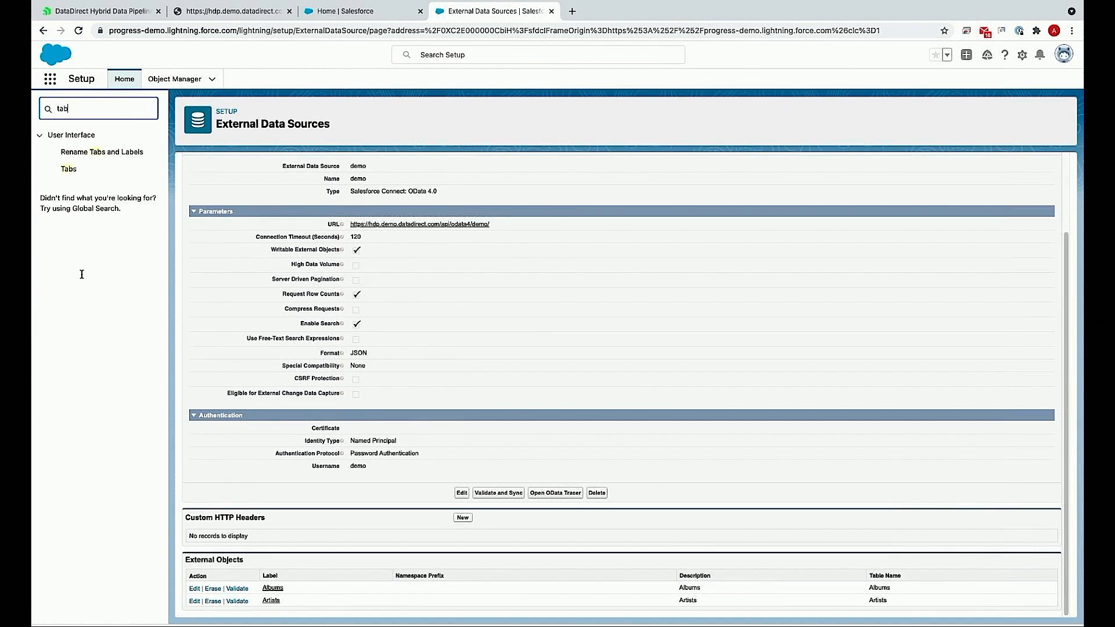
{"action": "left_click", "coordinate": [69, 169]}
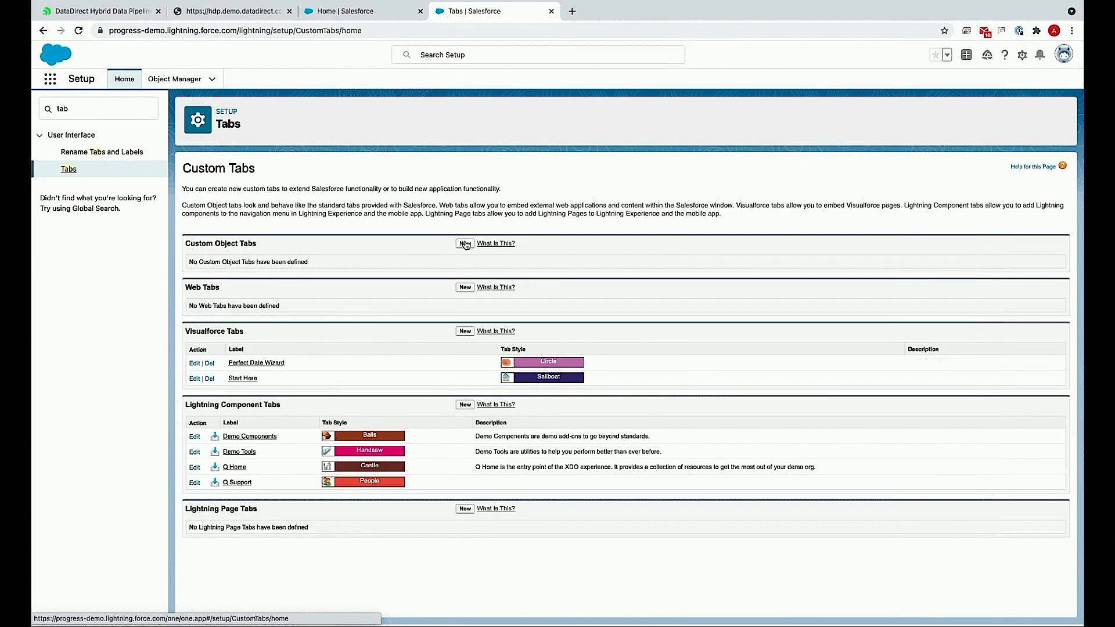
{"action": "left_click", "coordinate": [465, 244]}
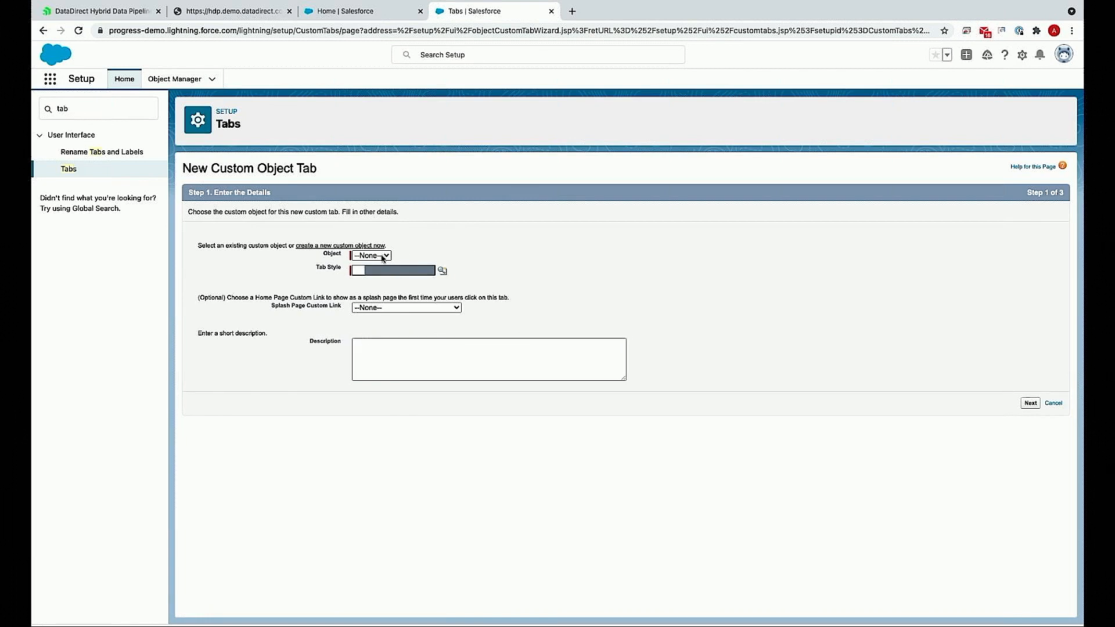
- Create the Artists tab with the Alarm clock style, accept default visibility, and save it
{"action": "left_click", "coordinate": [370, 255]}
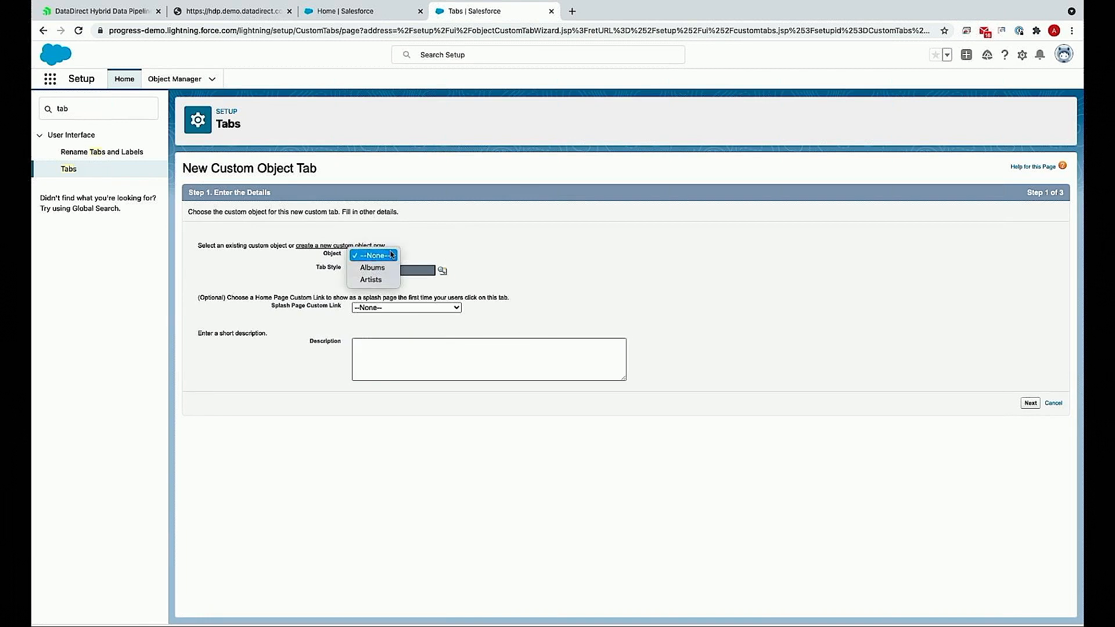
{"action": "mouse_move", "coordinate": [371, 278]}
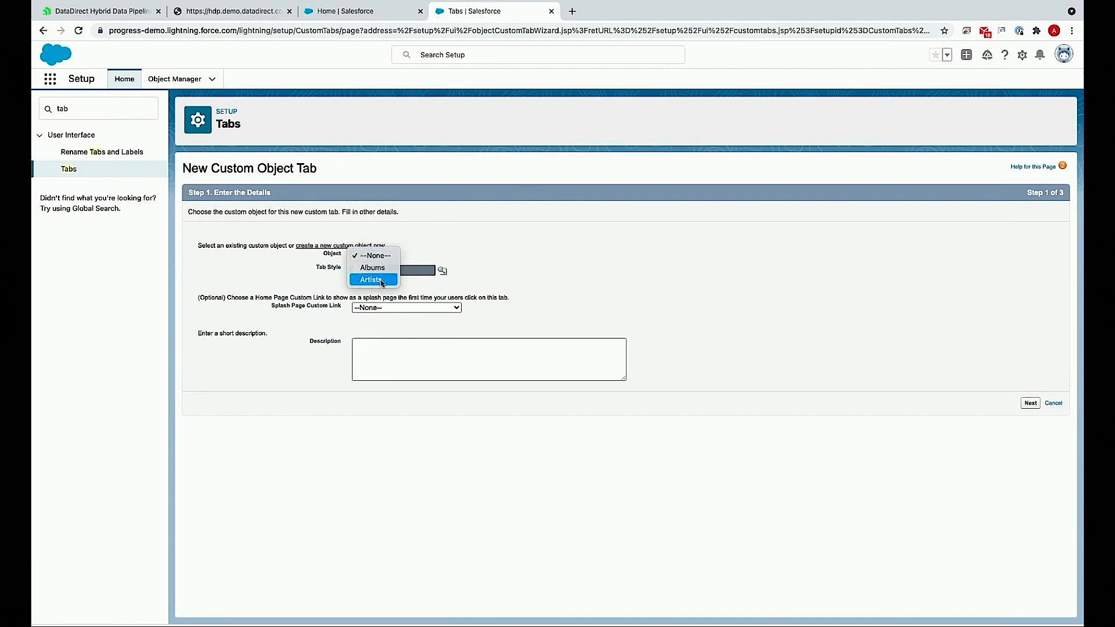
{"action": "left_click", "coordinate": [442, 271]}
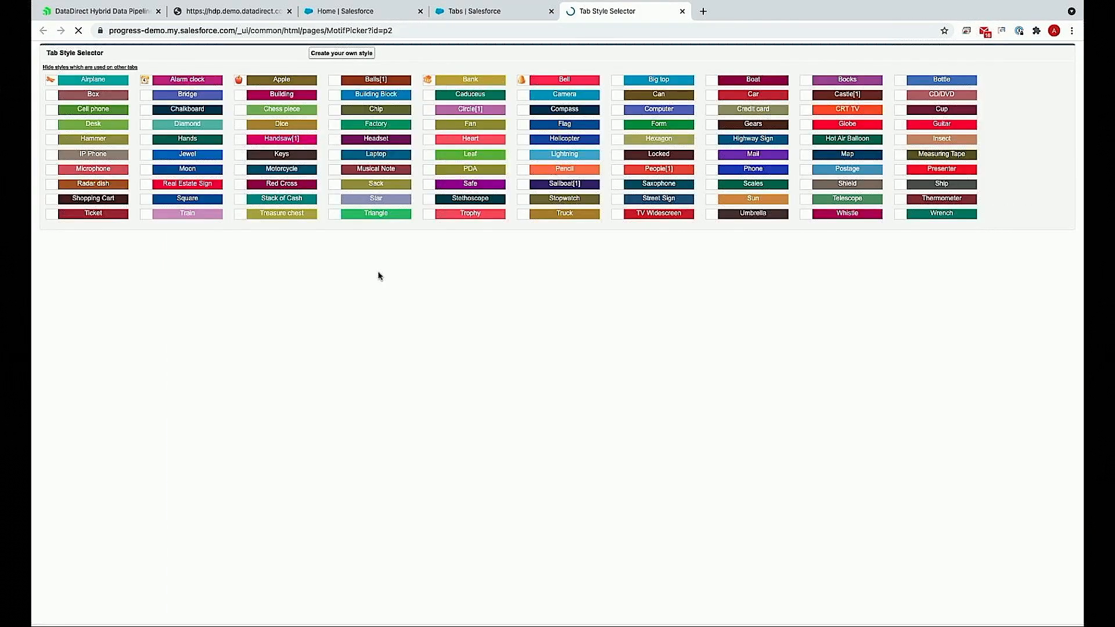
{"action": "left_click", "coordinate": [186, 79]}
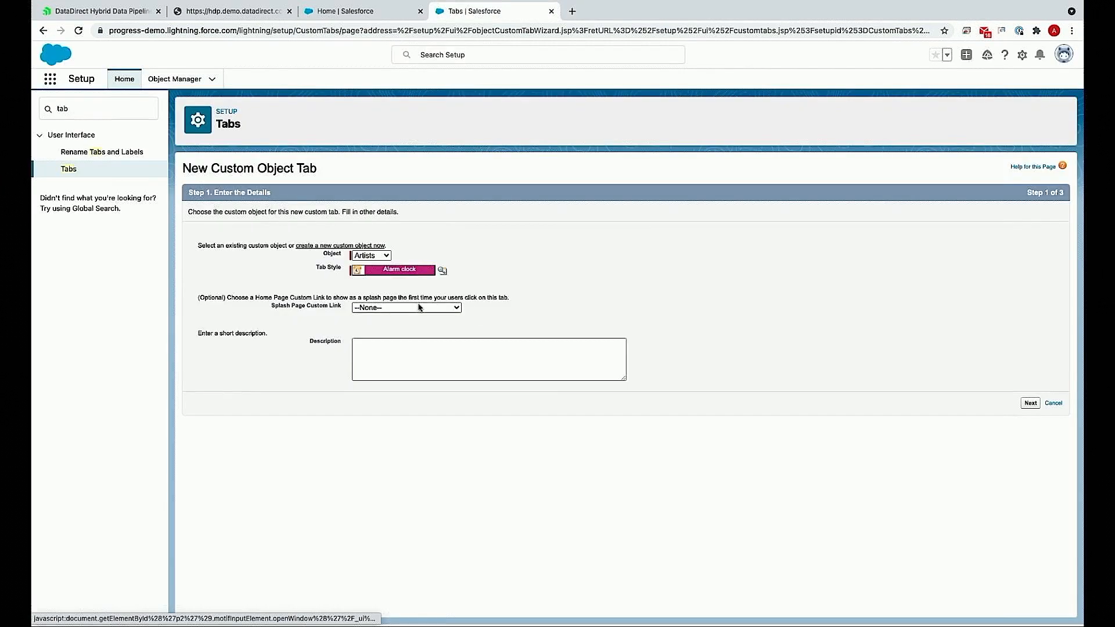
{"action": "left_click", "coordinate": [1030, 403]}
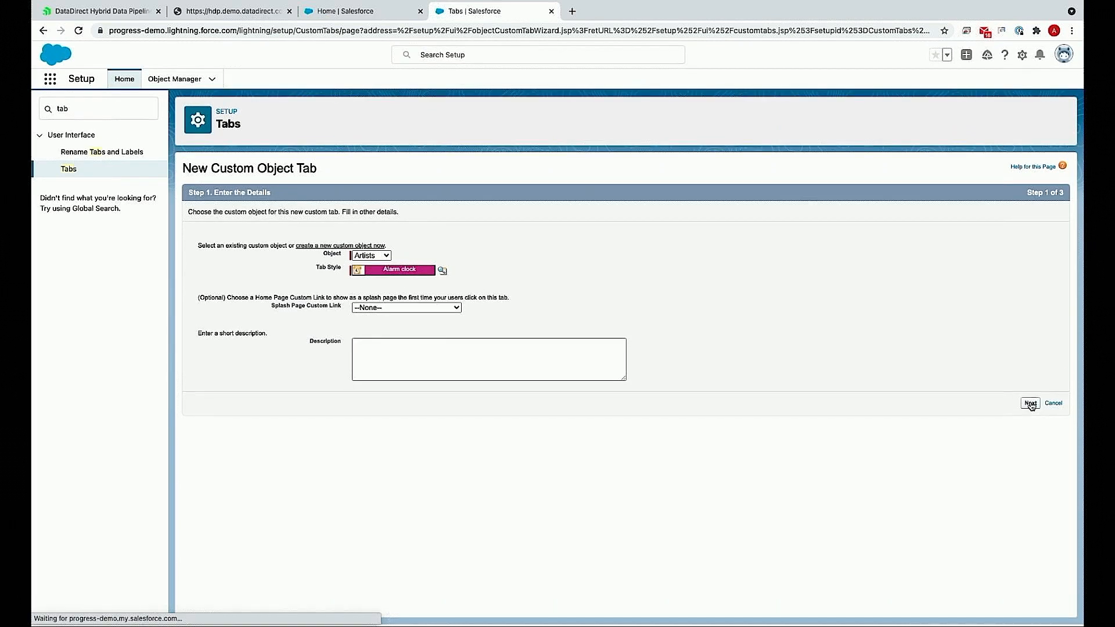
{"action": "left_click", "coordinate": [1030, 403]}
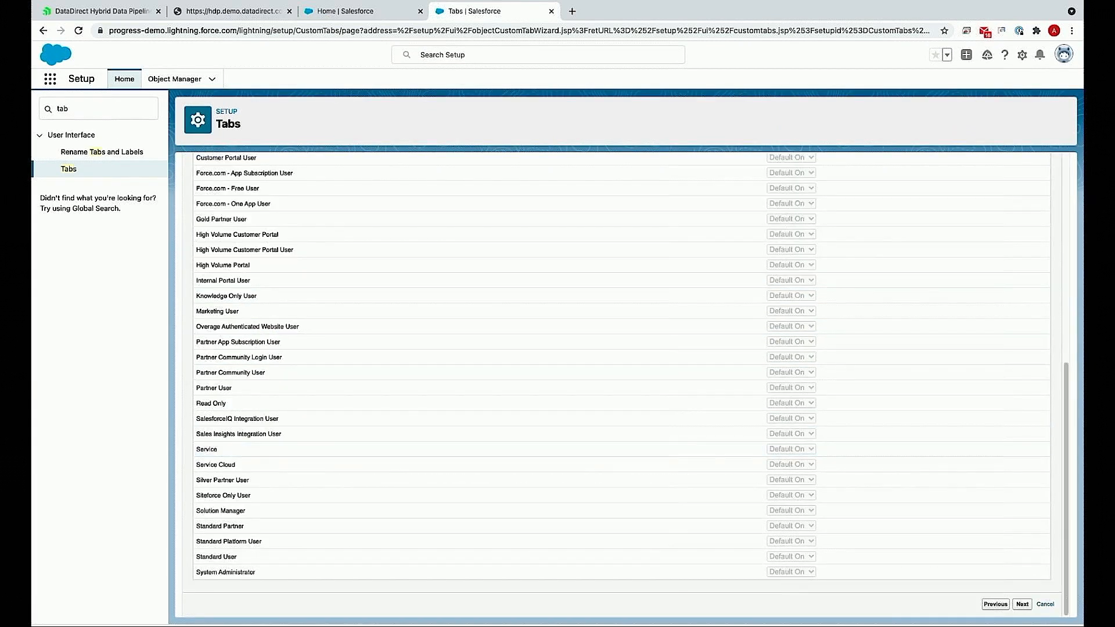
{"action": "mouse_move", "coordinate": [542, 433]}
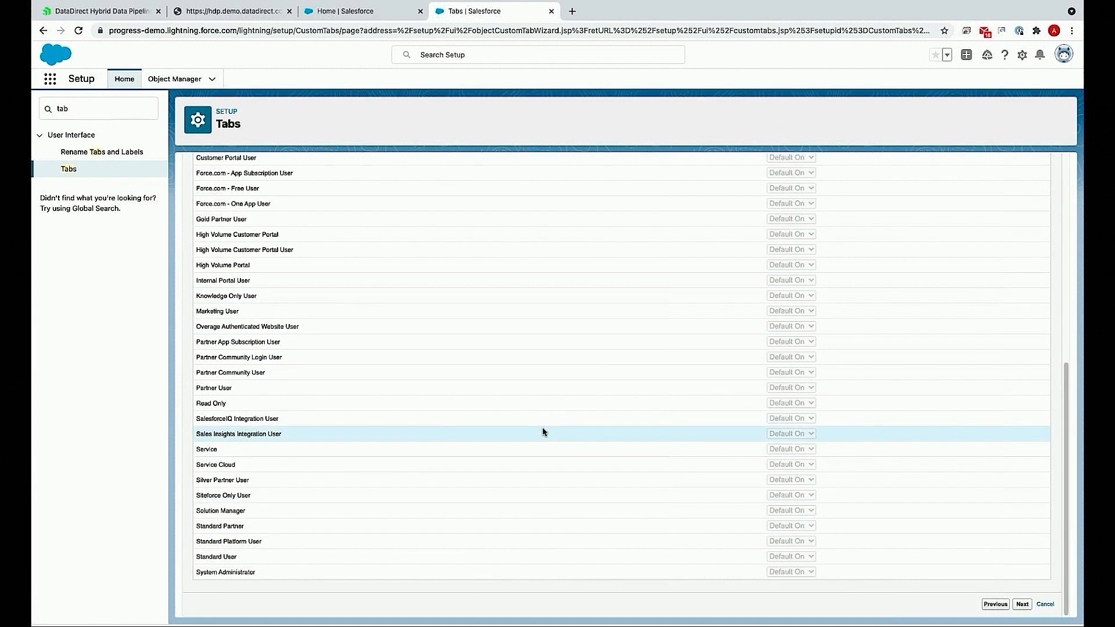
{"action": "left_click", "coordinate": [1020, 604]}
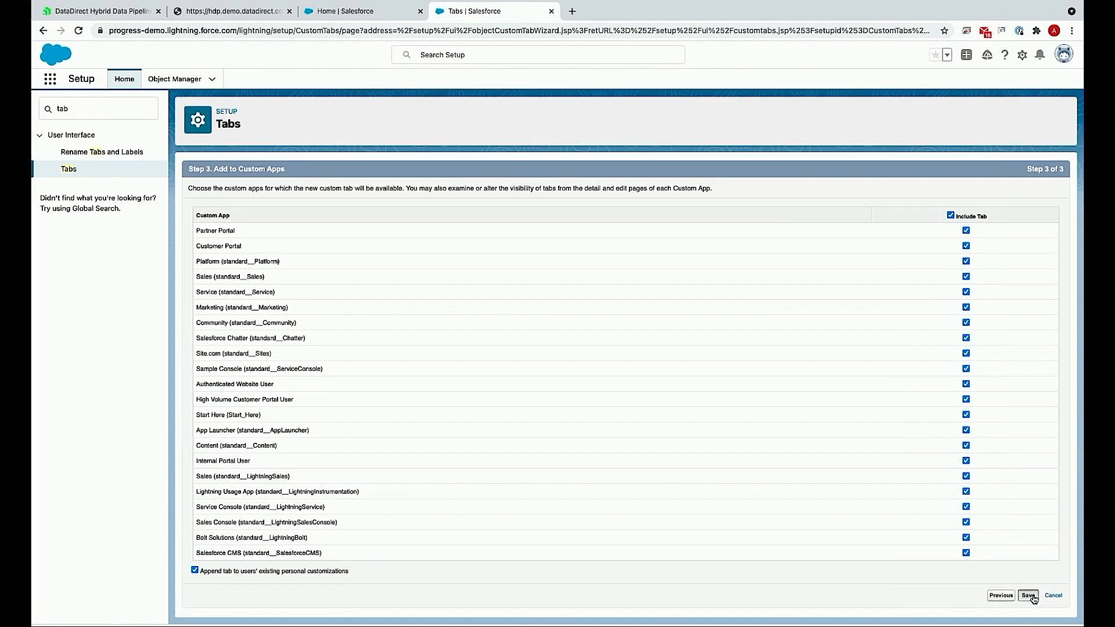
{"action": "left_click", "coordinate": [1028, 594]}
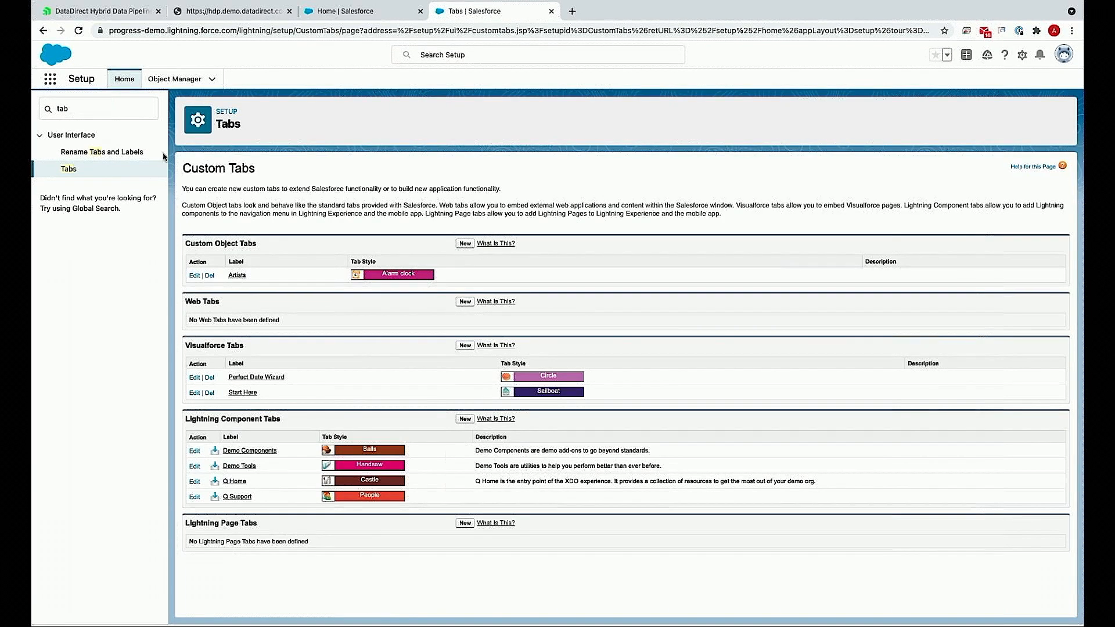
- Open Artists in the Service app and switch to the All list view
{"action": "left_click", "coordinate": [49, 79]}
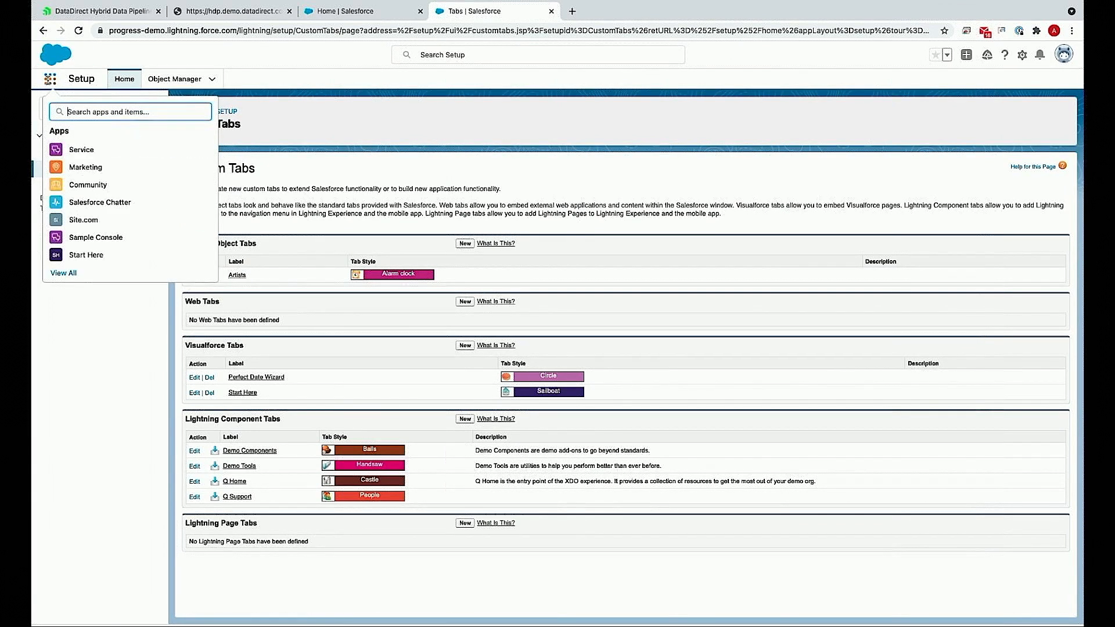
{"action": "left_click", "coordinate": [81, 150]}
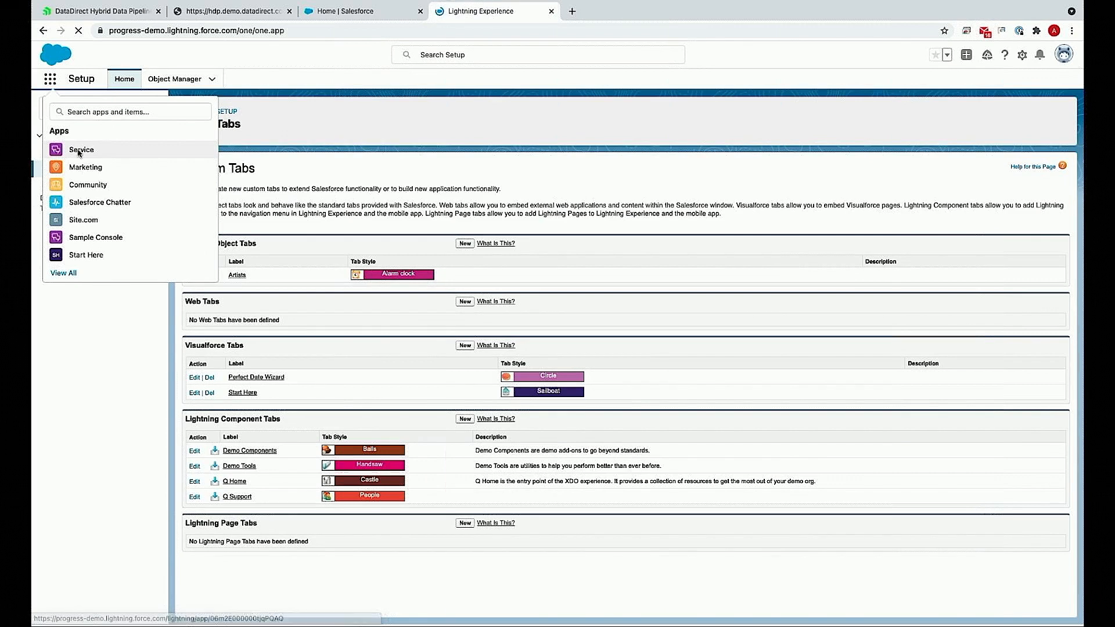
{"action": "left_click", "coordinate": [81, 150]}
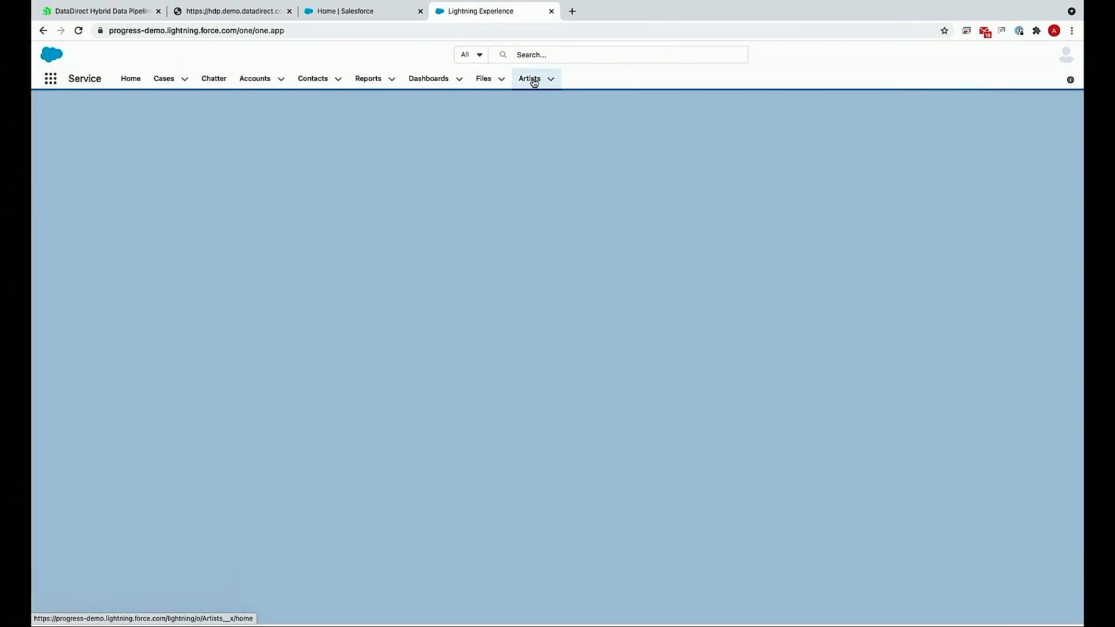
{"action": "left_click", "coordinate": [530, 78]}
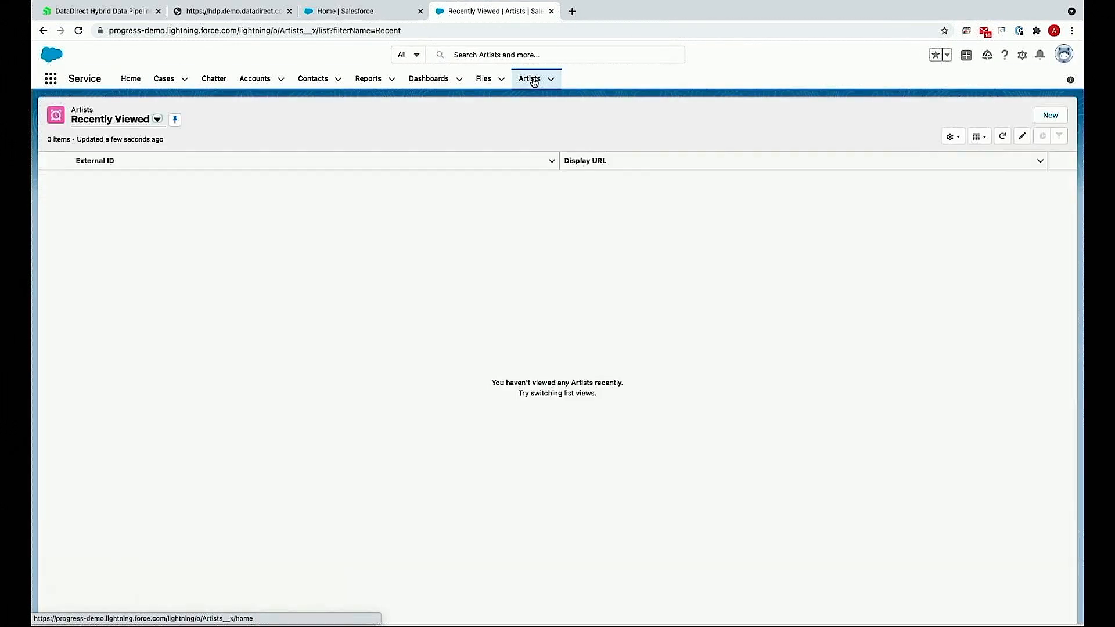
{"action": "left_click", "coordinate": [157, 119]}
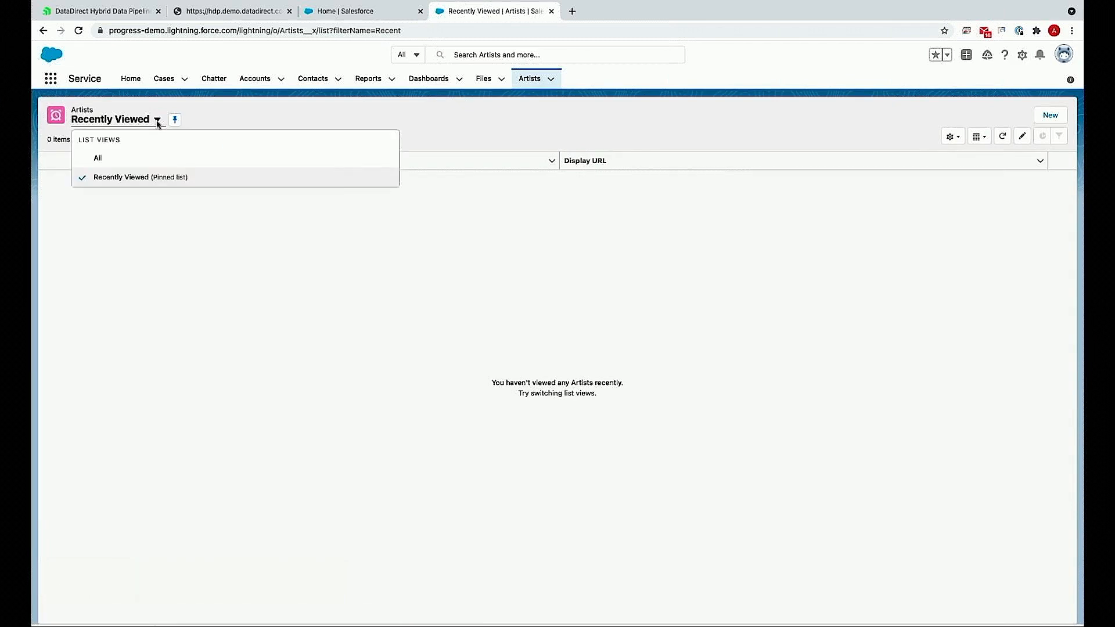
{"action": "left_click", "coordinate": [98, 157]}
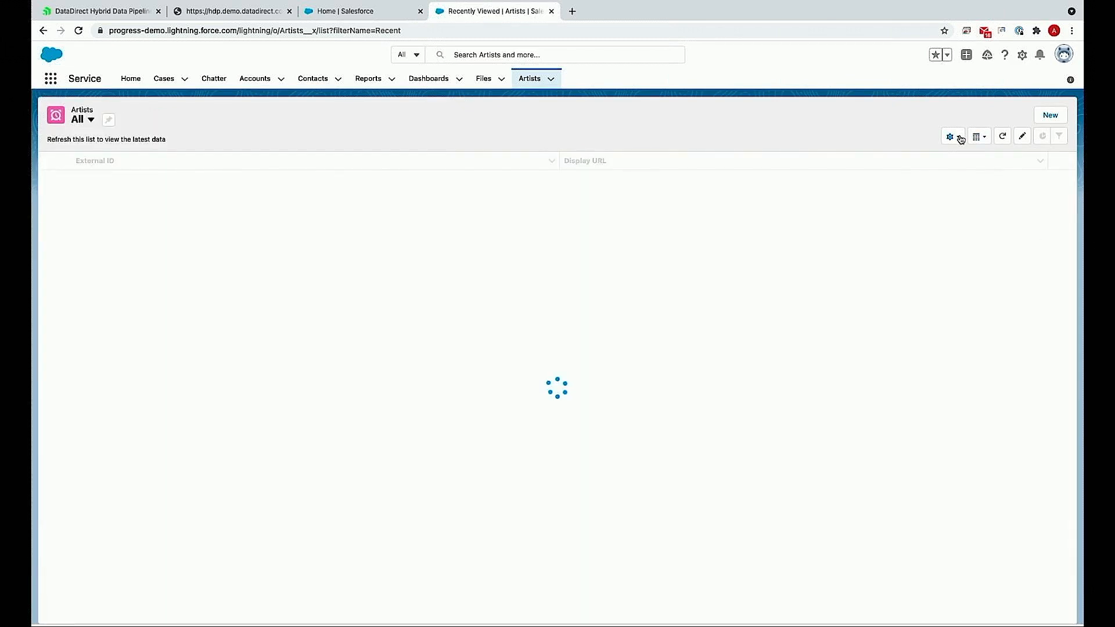
- Display ArtistId and Name in the list with Name as the first column, and save
{"action": "left_click", "coordinate": [949, 136]}
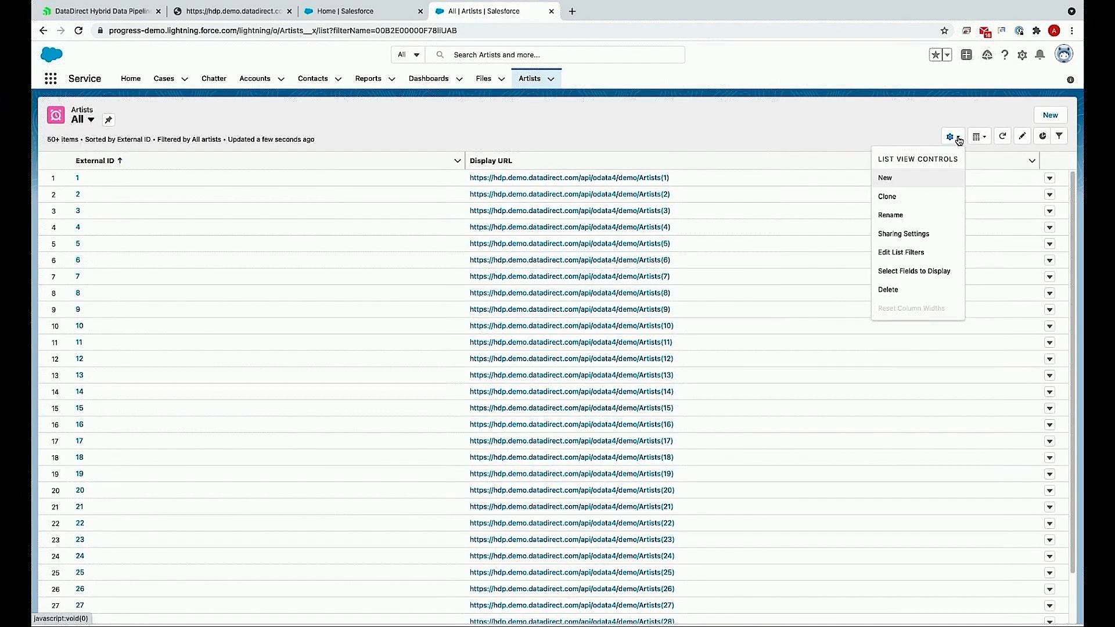
{"action": "left_click", "coordinate": [914, 271]}
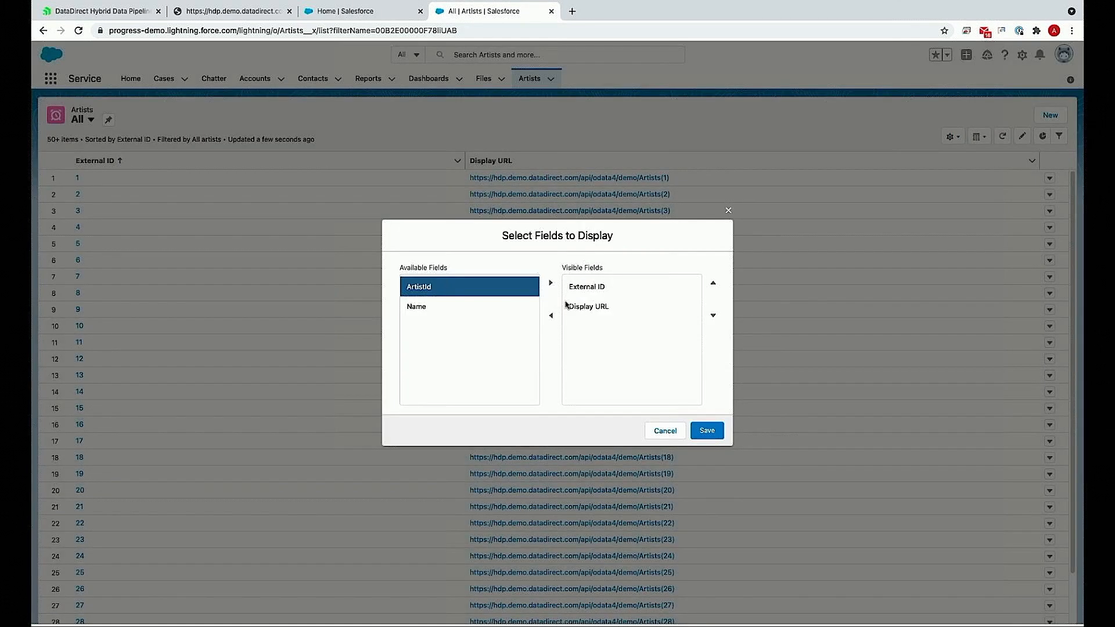
{"action": "left_click", "coordinate": [551, 282]}
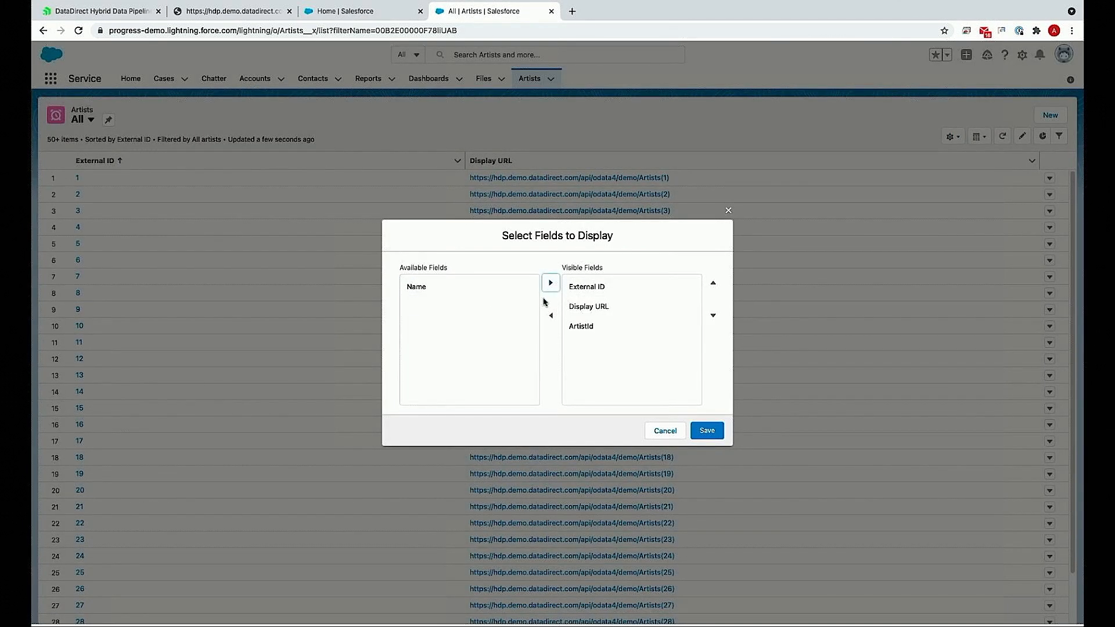
{"action": "mouse_move", "coordinate": [556, 291]}
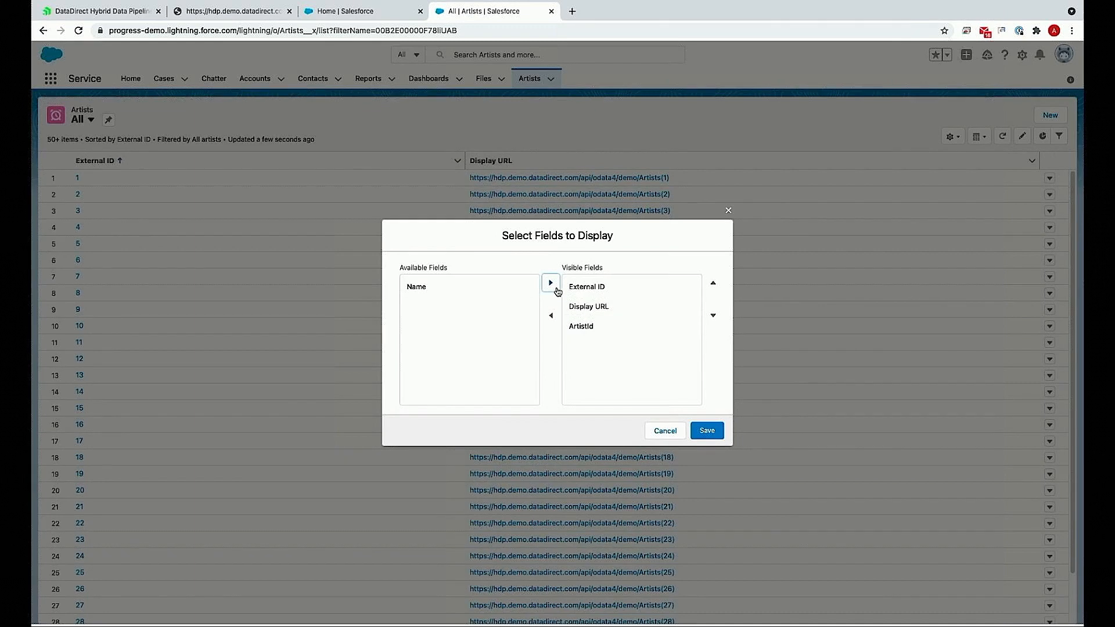
{"action": "left_click", "coordinate": [550, 282]}
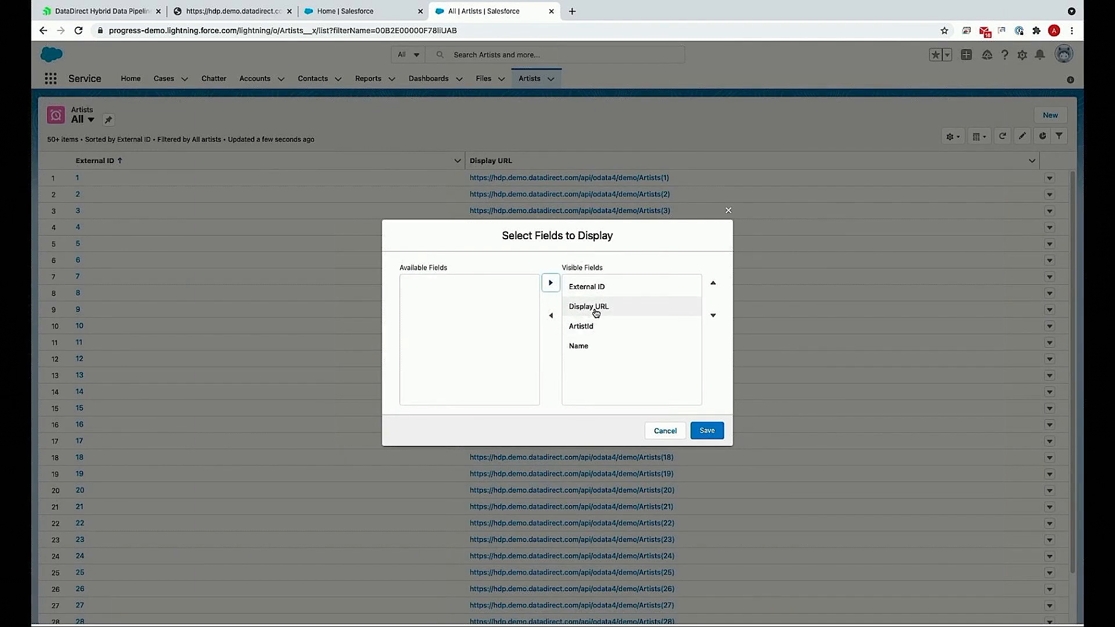
{"action": "left_click", "coordinate": [712, 283]}
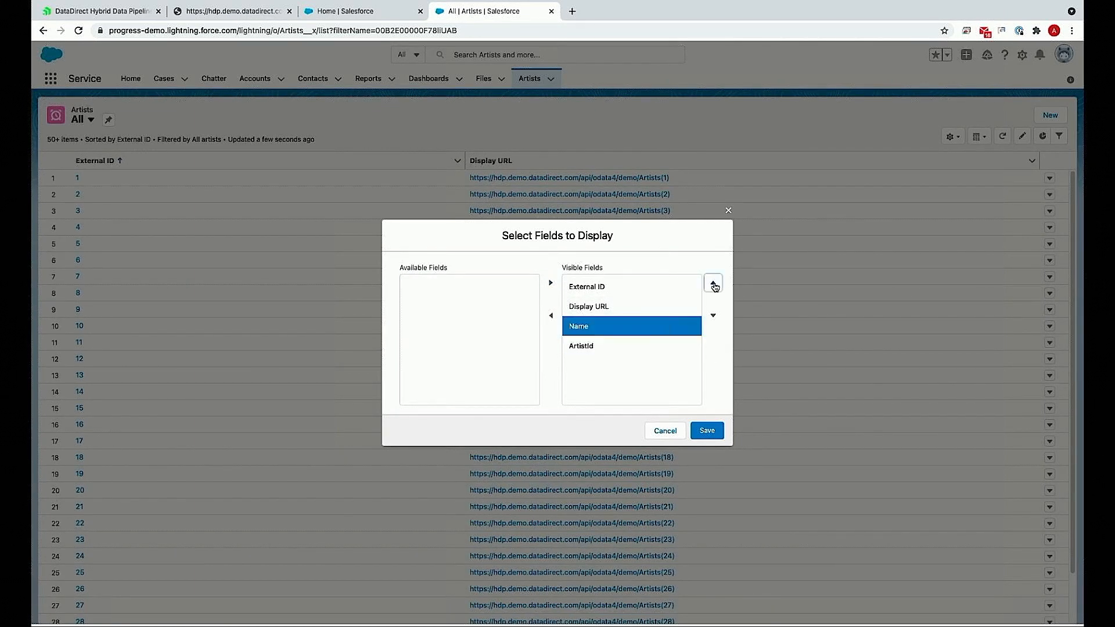
{"action": "left_click", "coordinate": [711, 282]}
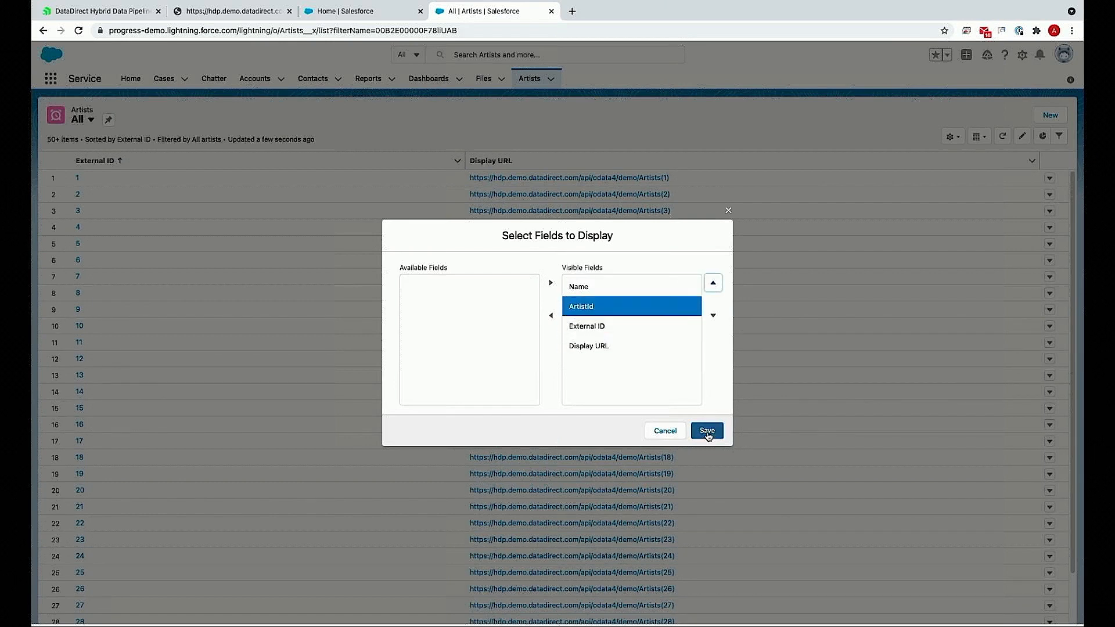
{"action": "left_click", "coordinate": [706, 430]}
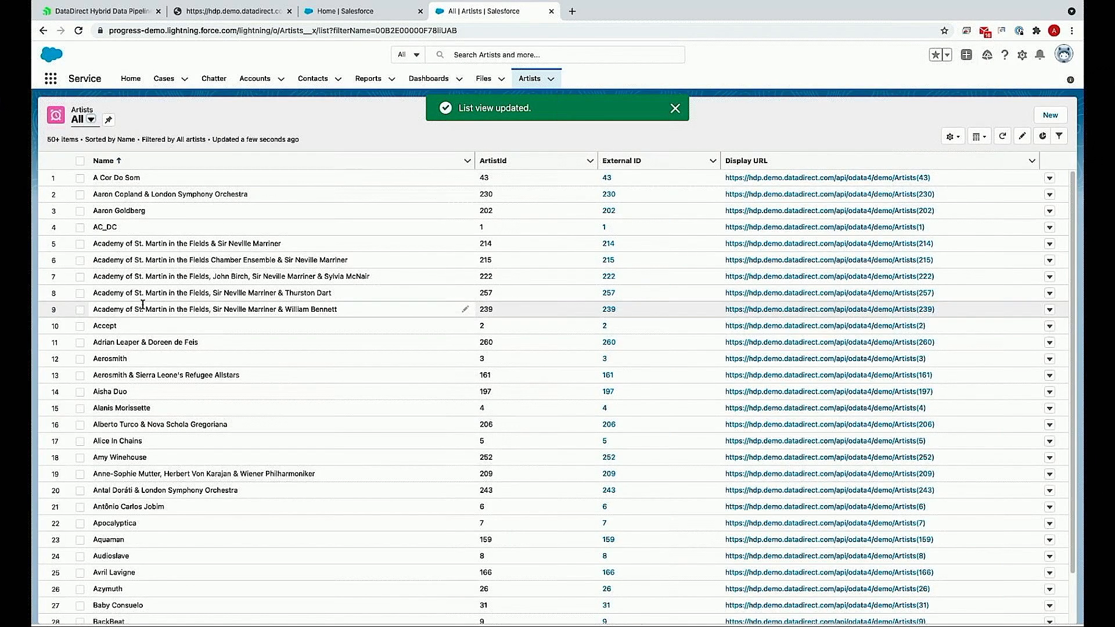
{"action": "scroll", "scroll_direction": "down", "scroll_amount": 3}
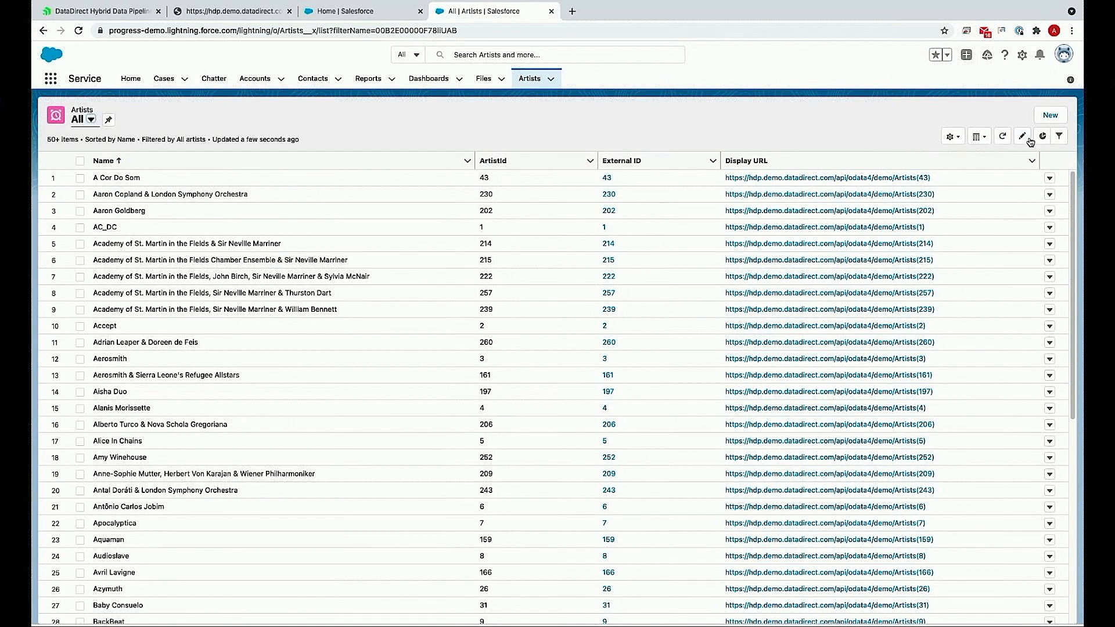
- Create and save a new artist with ArtistId 300 named A-A-ron
{"action": "left_click", "coordinate": [1050, 115]}
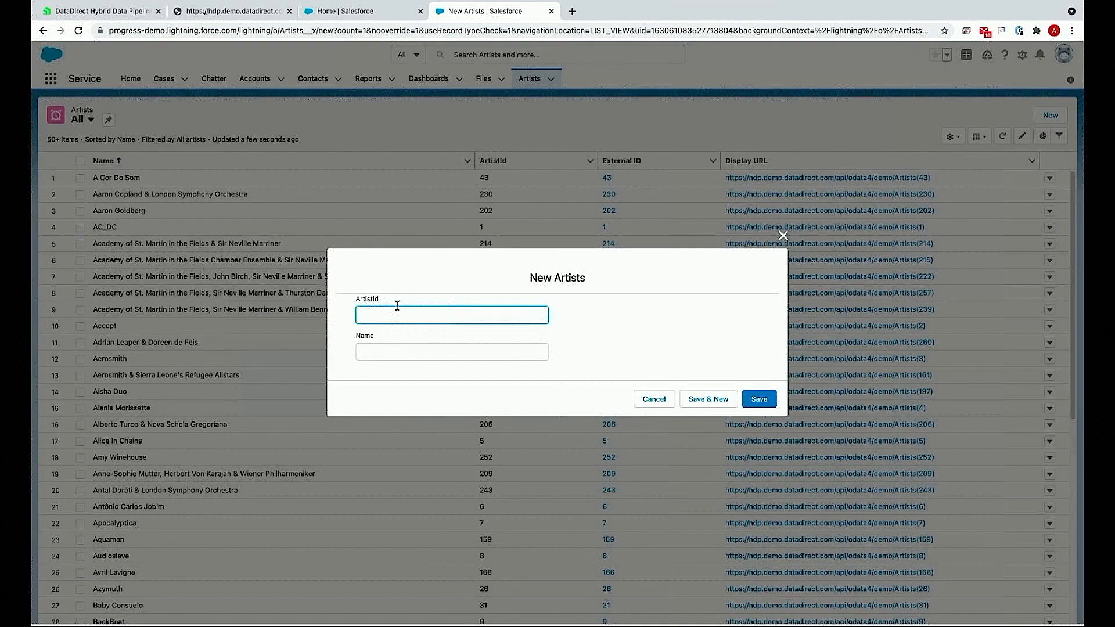
{"action": "type", "text": "300"}
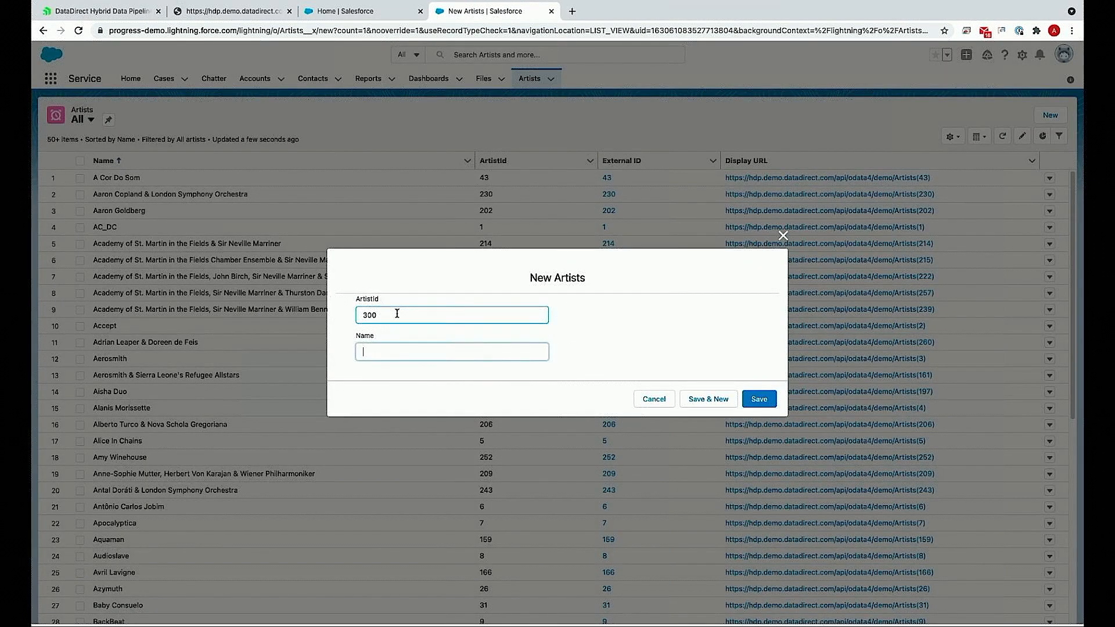
{"action": "type", "text": "A-A-ro"}
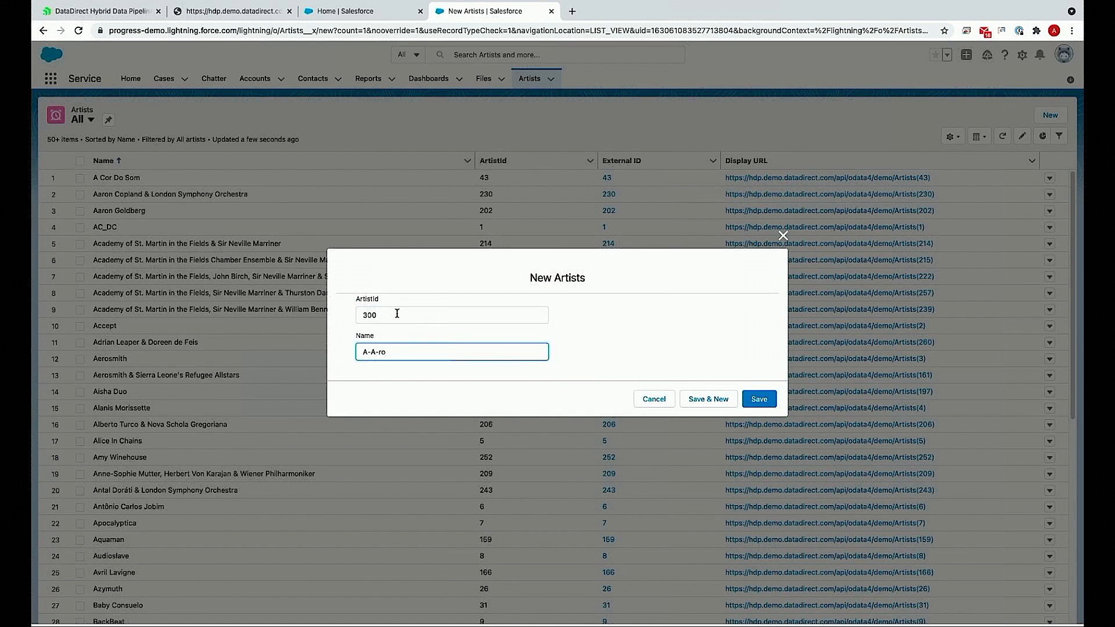
{"action": "type", "text": "n"}
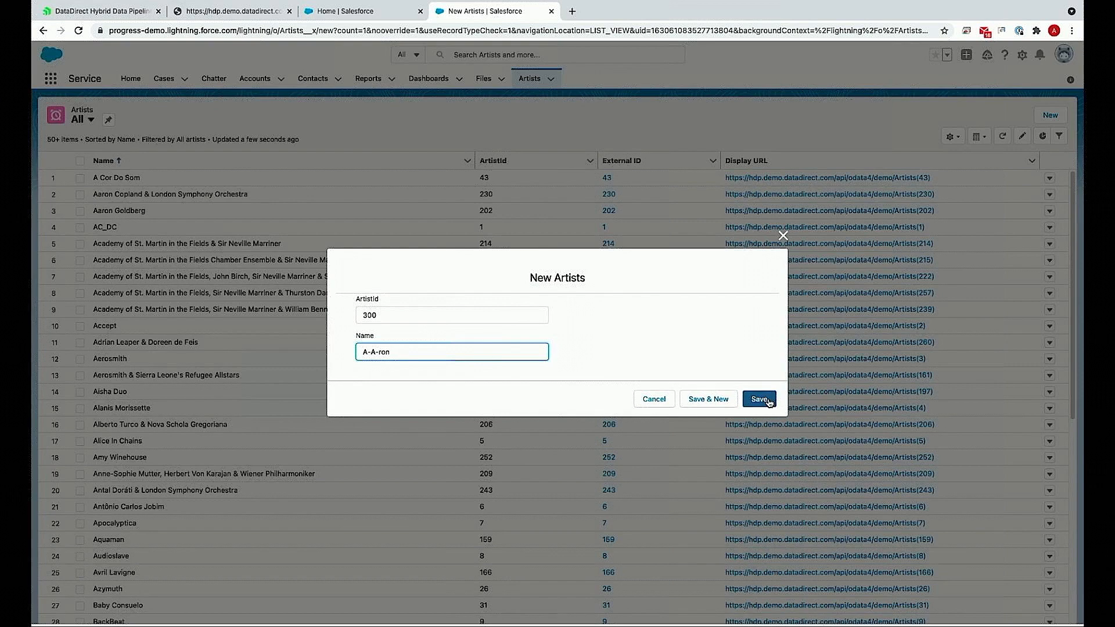
{"action": "left_click", "coordinate": [759, 398]}
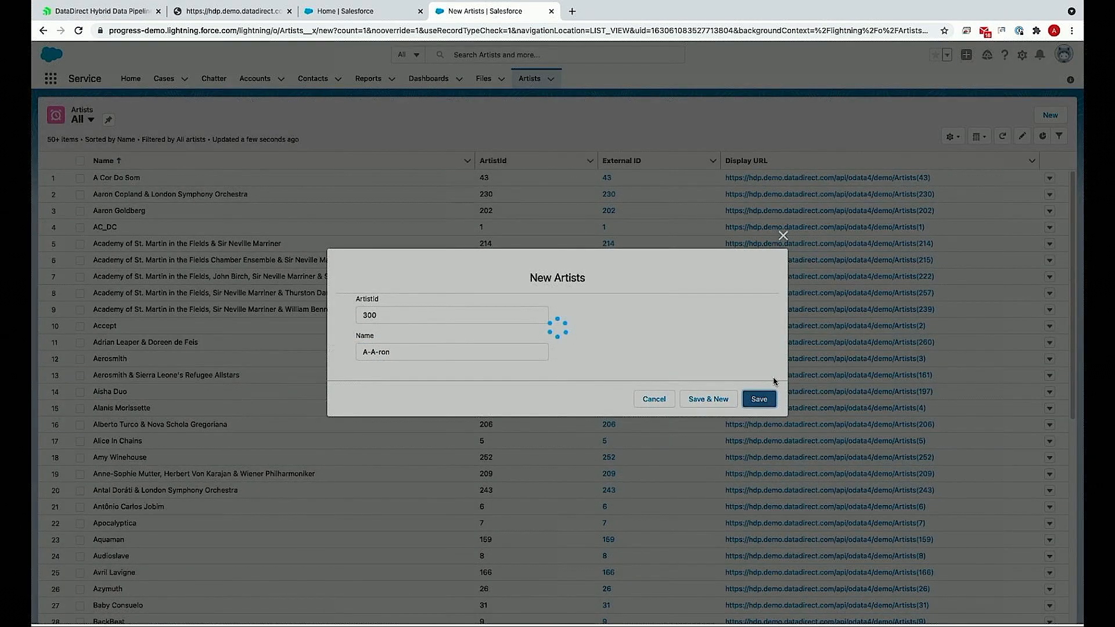
{"action": "left_click", "coordinate": [758, 398]}
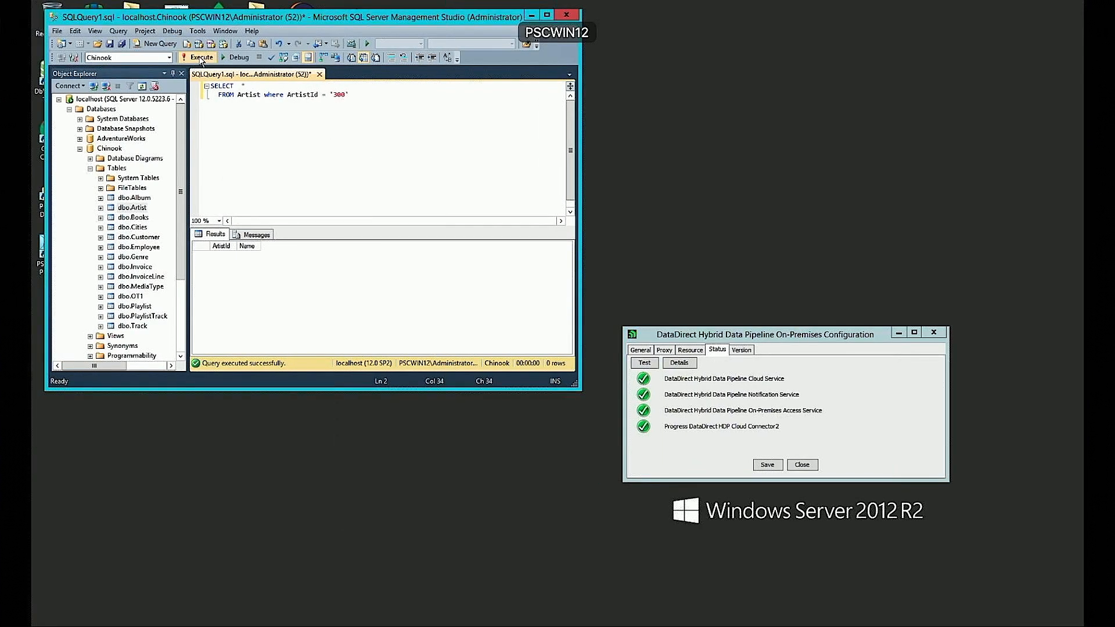
- Run the SQL Server query for ArtistId 300 to confirm the new row
{"action": "left_click", "coordinate": [201, 56]}
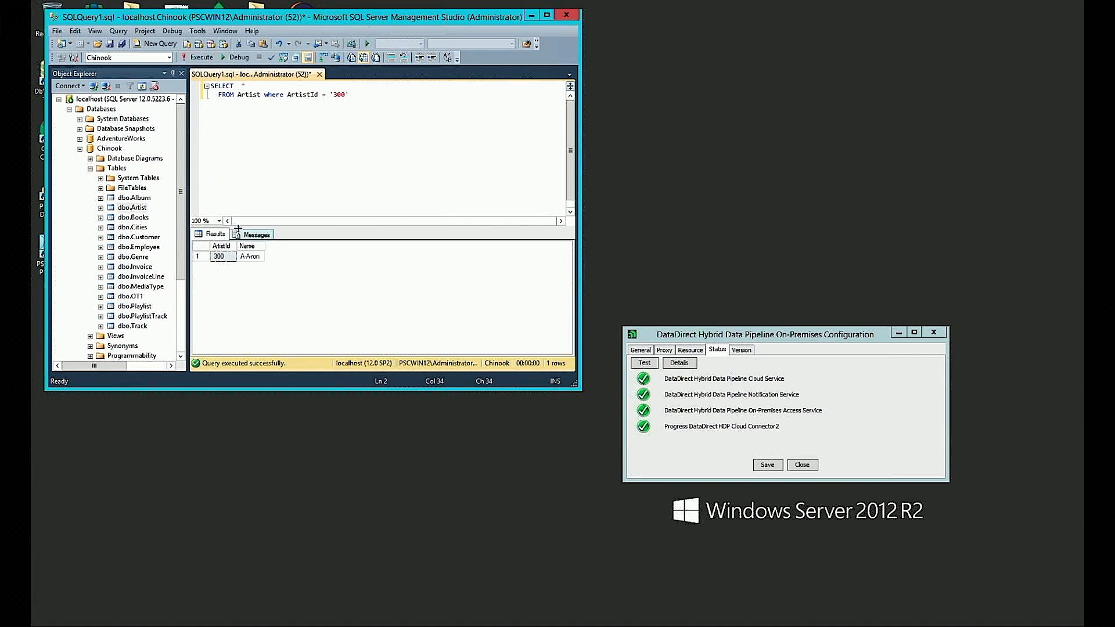